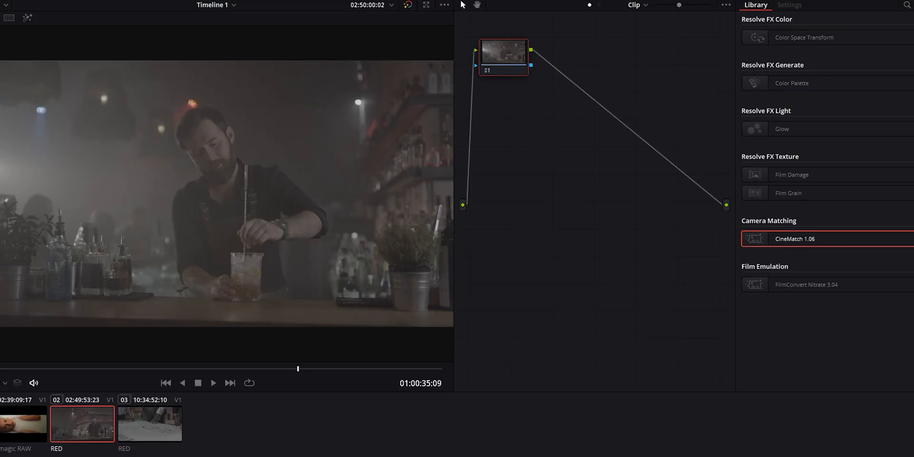
mouse_move(646, 216)
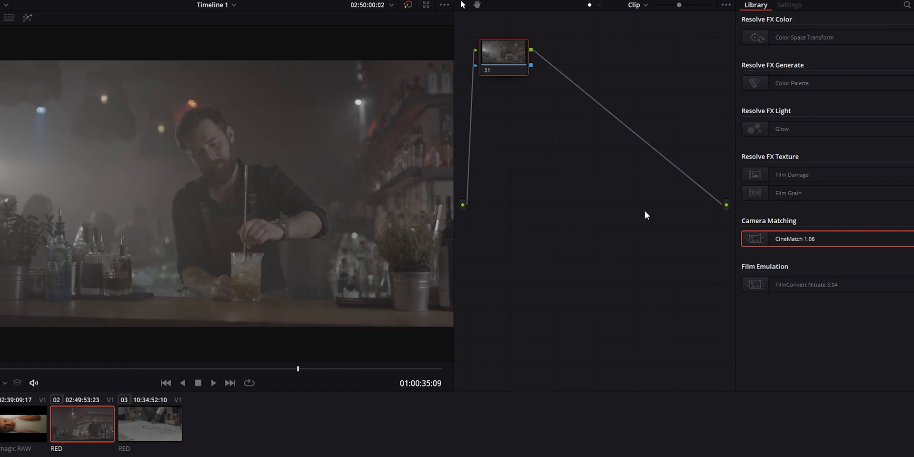
mouse_move(586, 171)
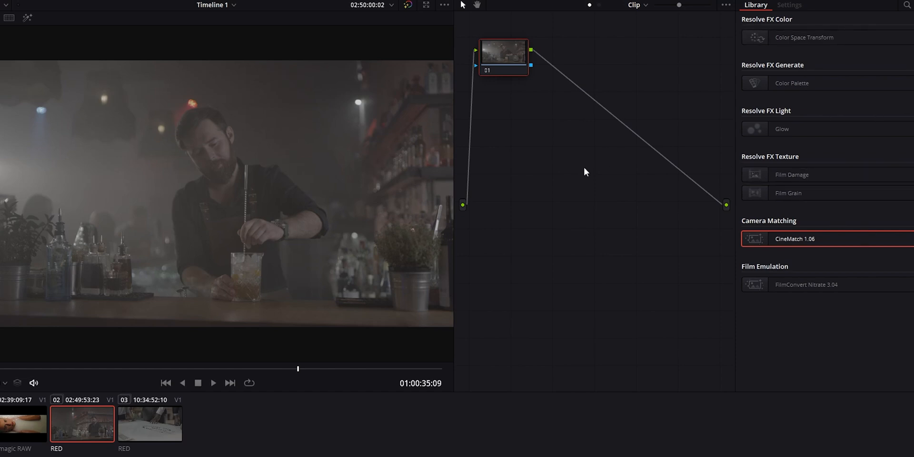
mouse_move(587, 164)
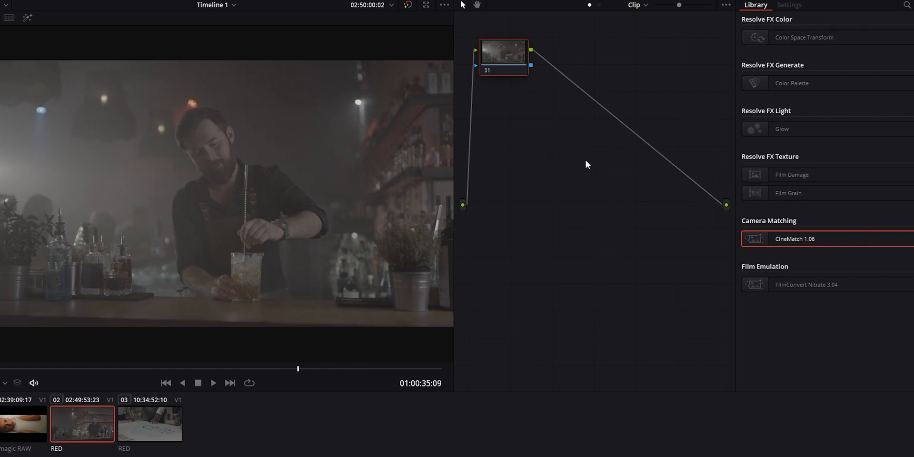
mouse_move(581, 157)
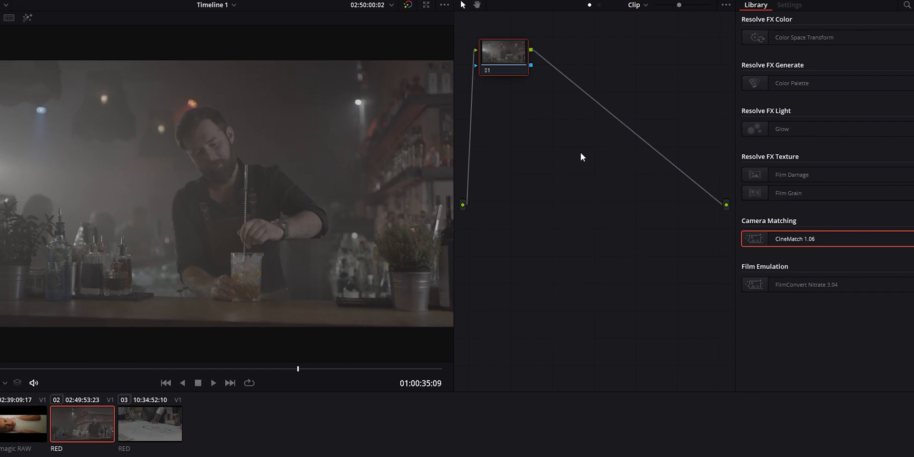
mouse_move(573, 153)
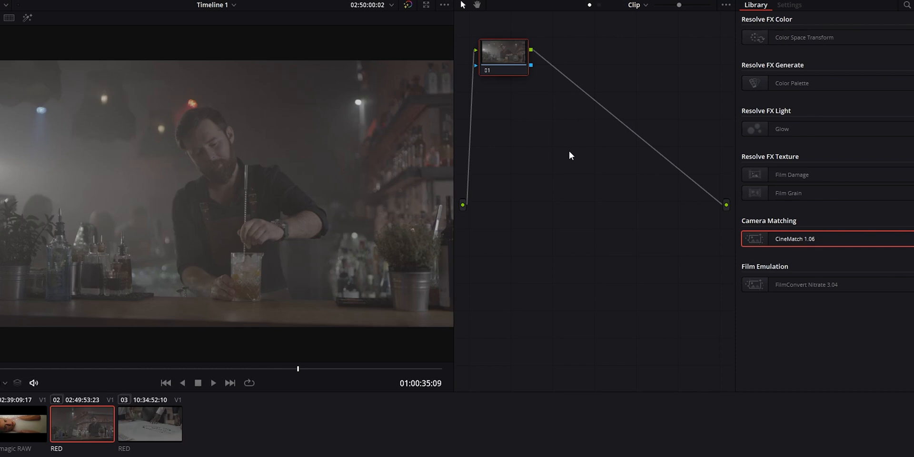
mouse_move(507, 203)
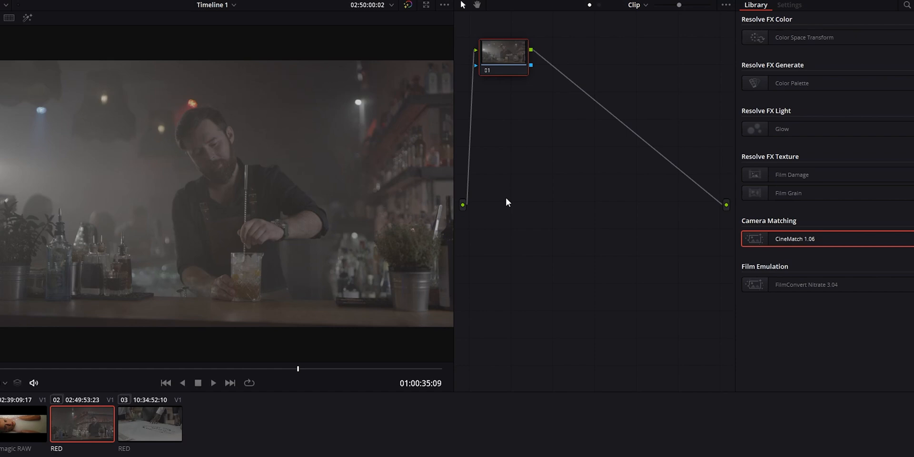
mouse_move(501, 196)
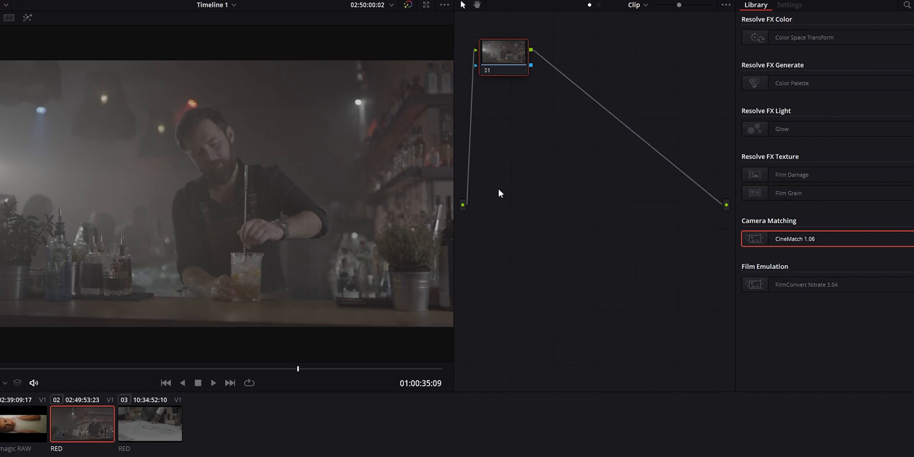
mouse_move(530, 179)
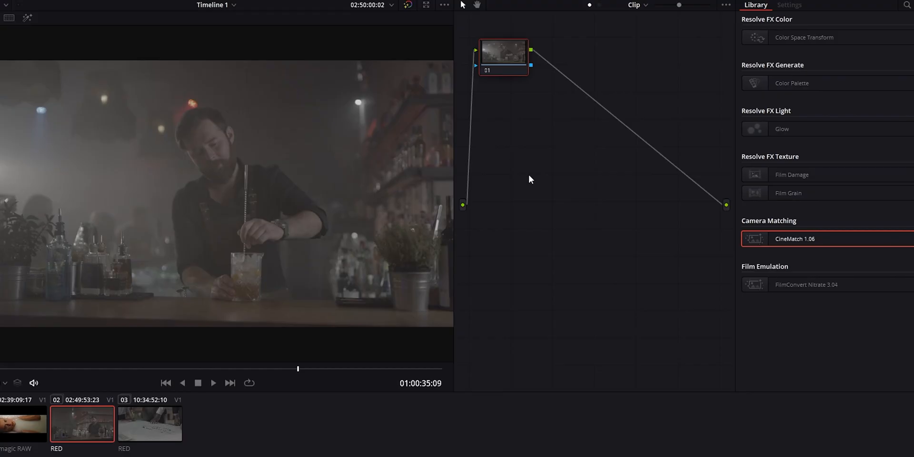
Preview a brighter look, revert it, then drop CineMatch onto node 01
right_click(503, 52)
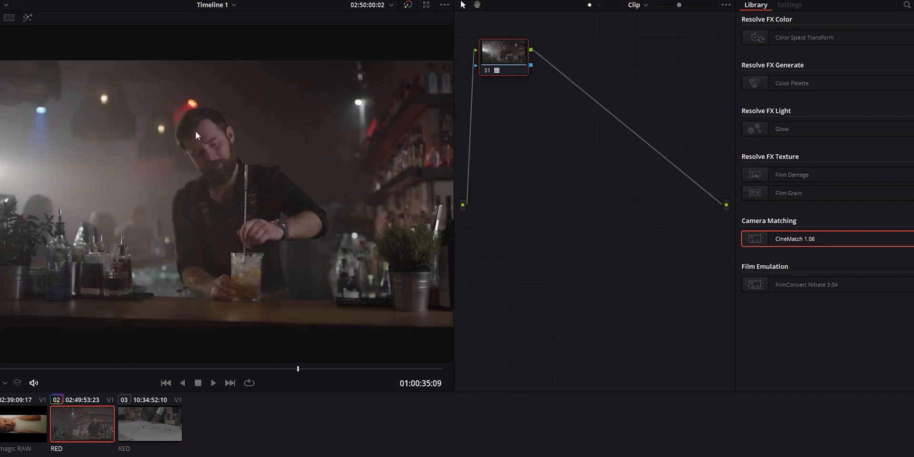
right_click(504, 52)
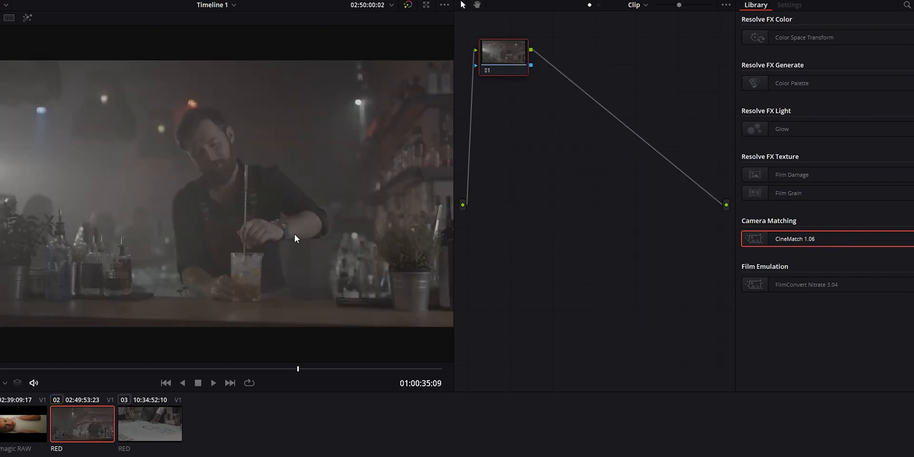
mouse_move(291, 237)
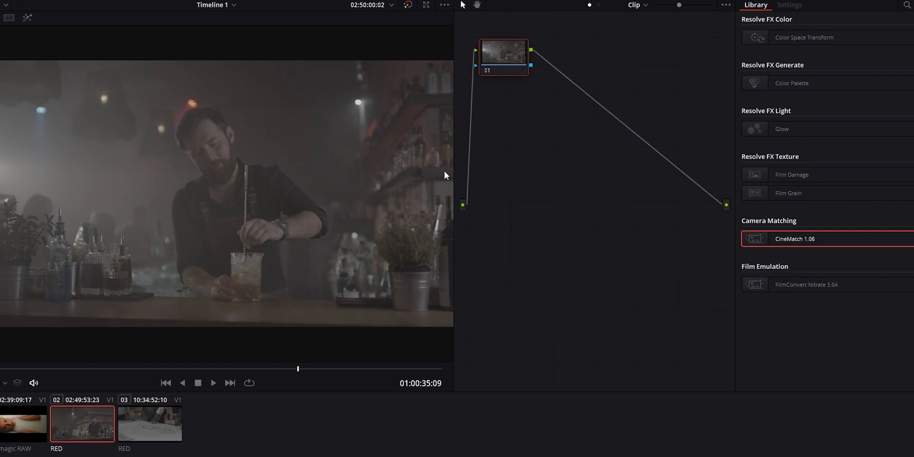
mouse_move(159, 429)
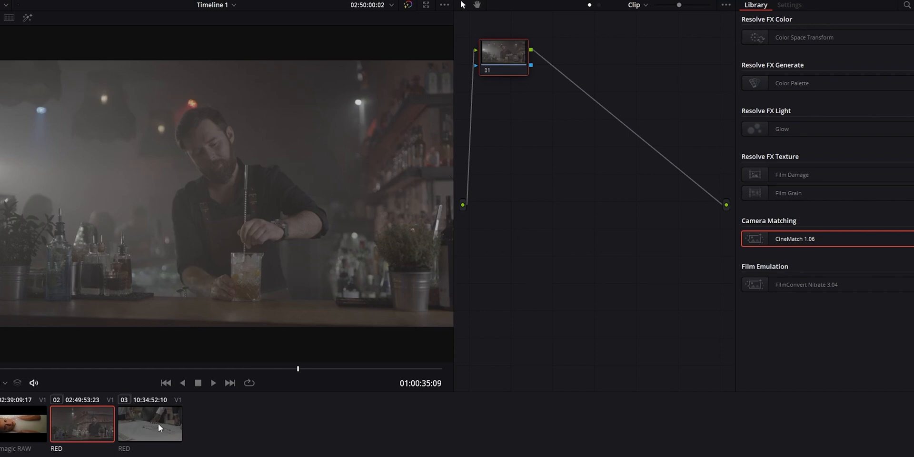
mouse_move(497, 214)
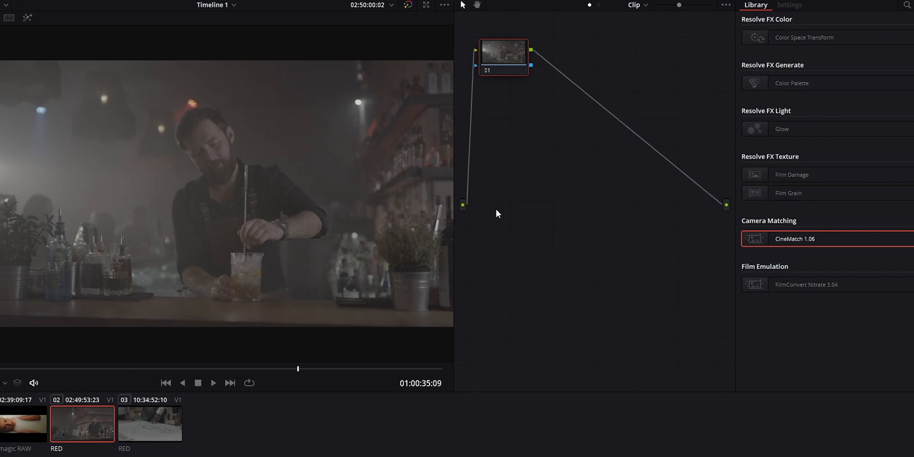
mouse_move(694, 317)
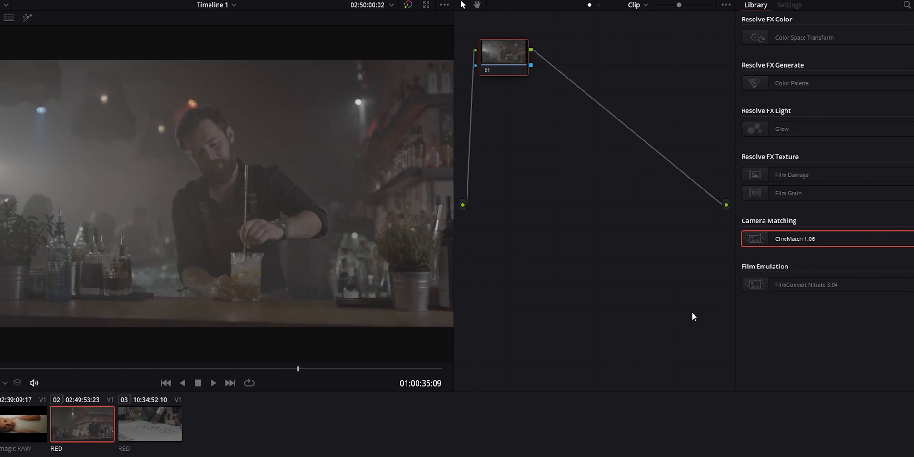
mouse_move(676, 286)
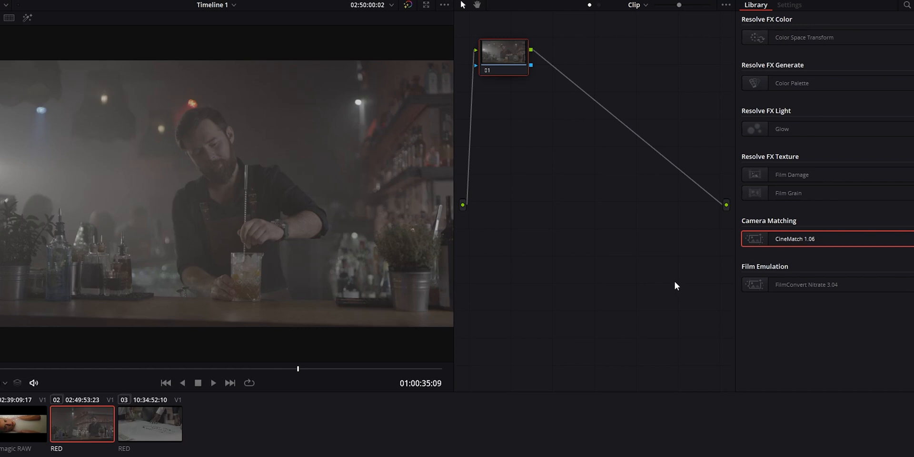
mouse_move(749, 259)
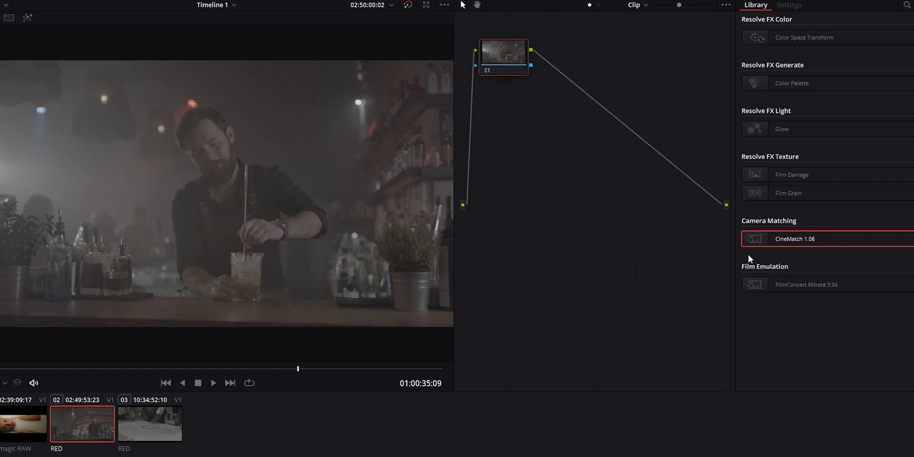
mouse_move(774, 240)
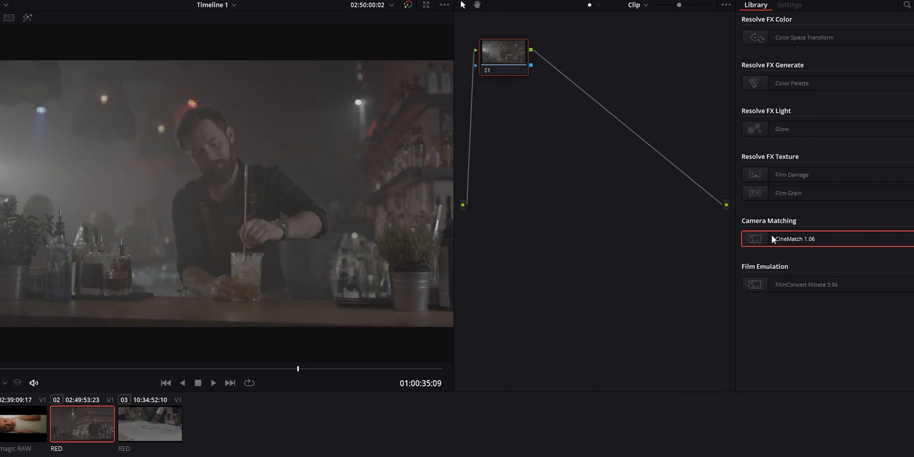
drag(793, 238, 523, 49)
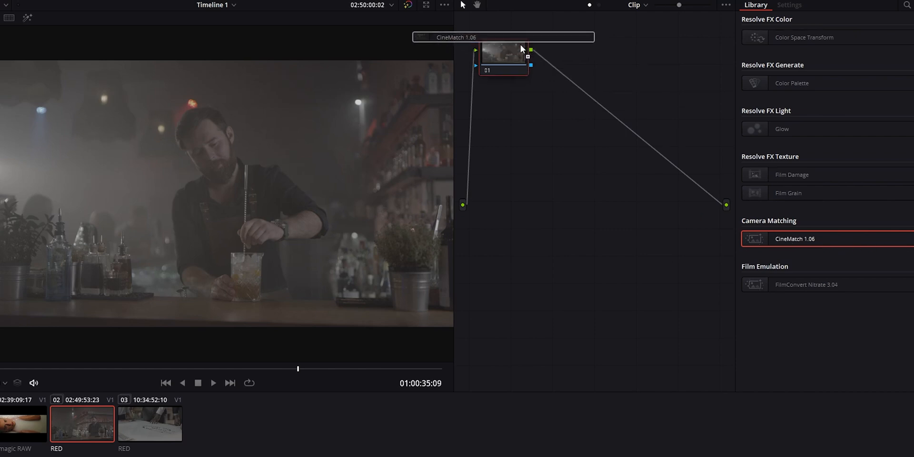
click(790, 5)
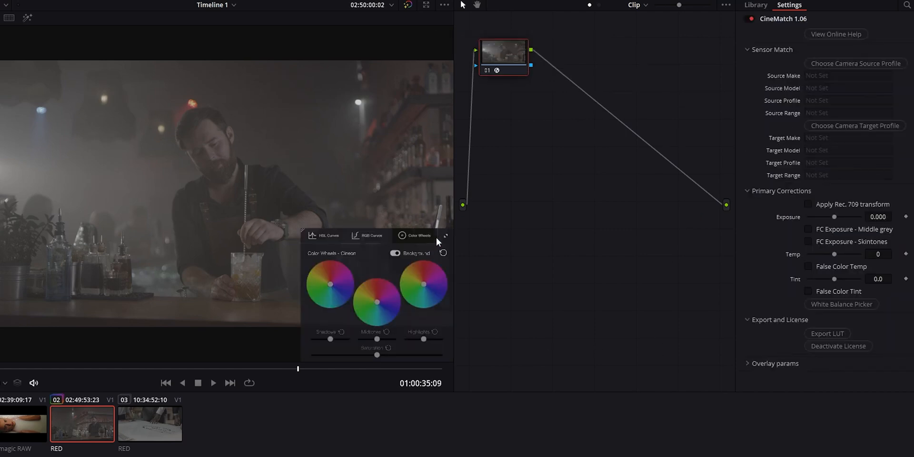
Set the CineMatch source to RED REDWideGamutRGB Log3G10 with Full range
click(856, 63)
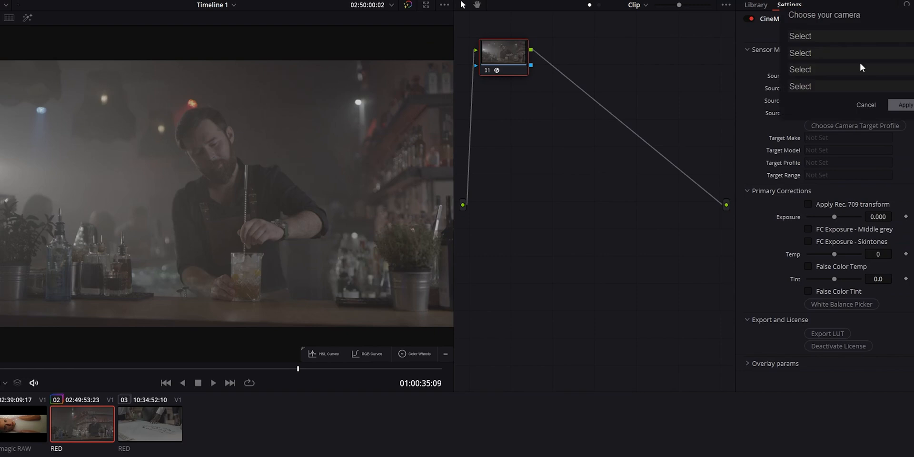
click(801, 36)
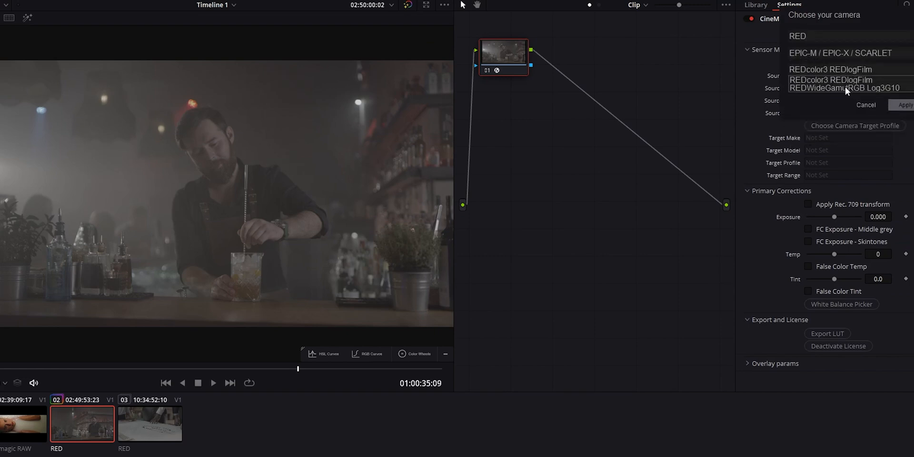
click(844, 87)
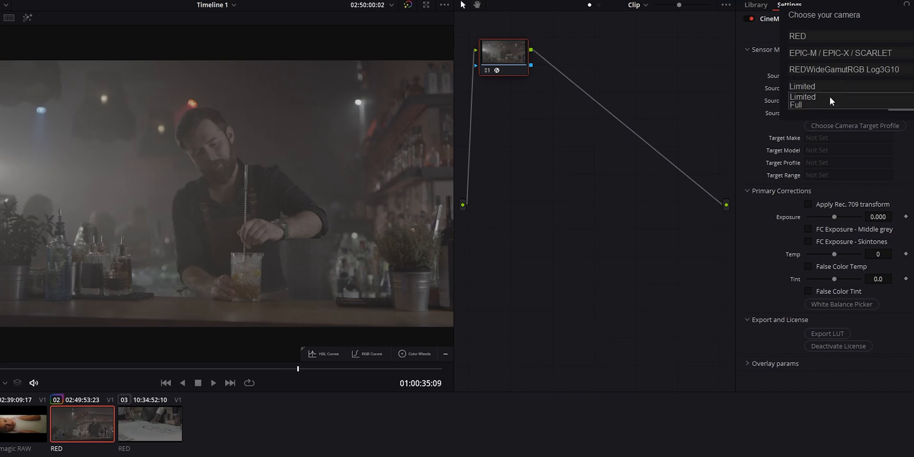
click(797, 104)
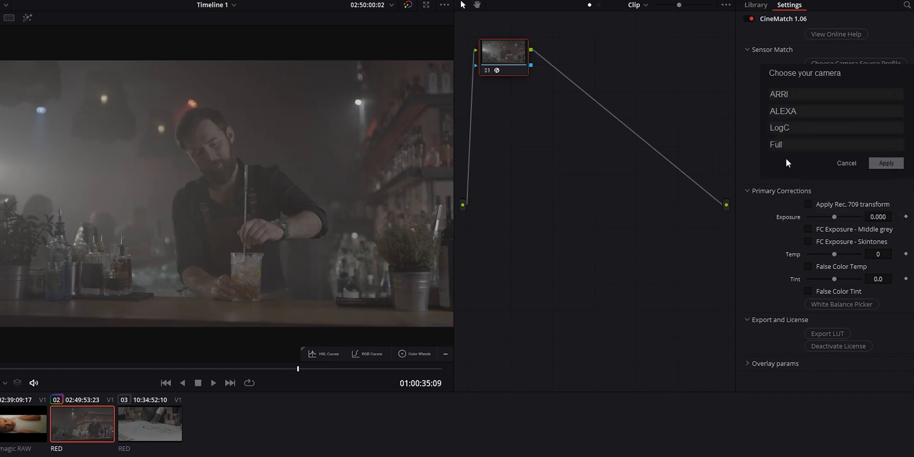
click(886, 163)
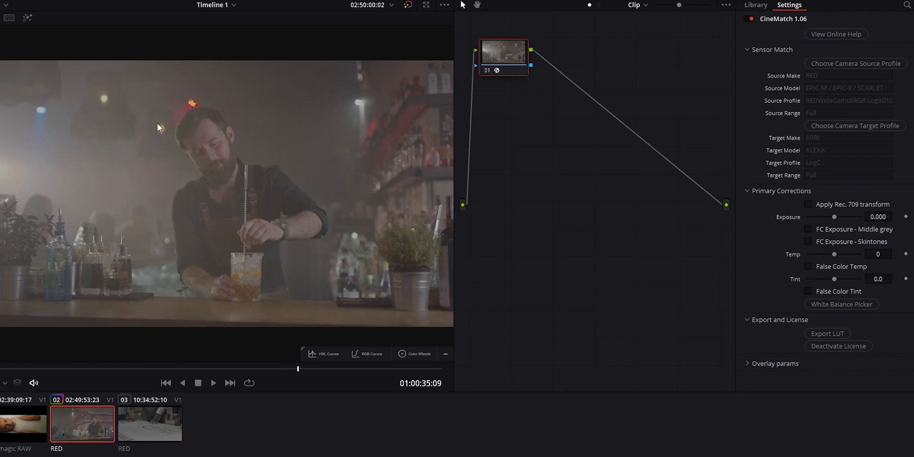
mouse_move(676, 177)
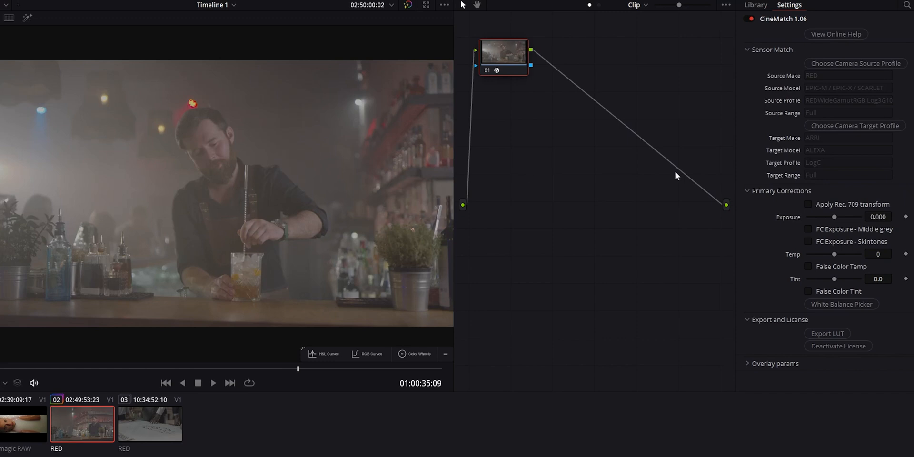
mouse_move(776, 228)
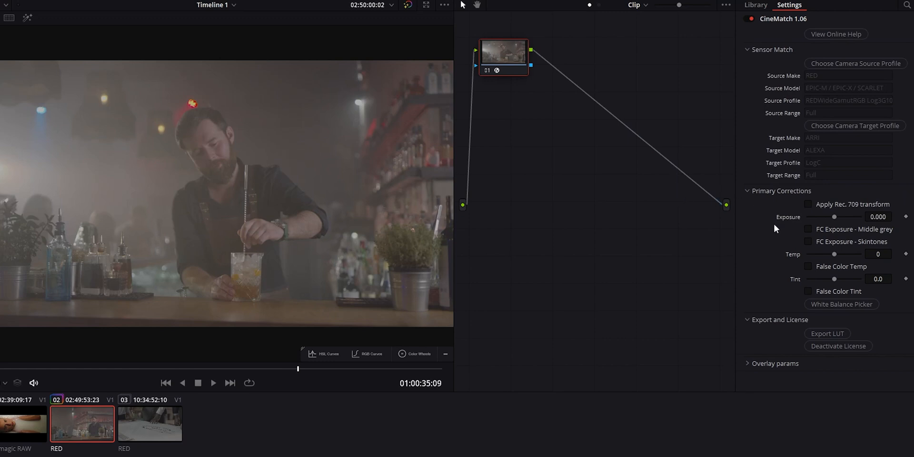
mouse_move(128, 177)
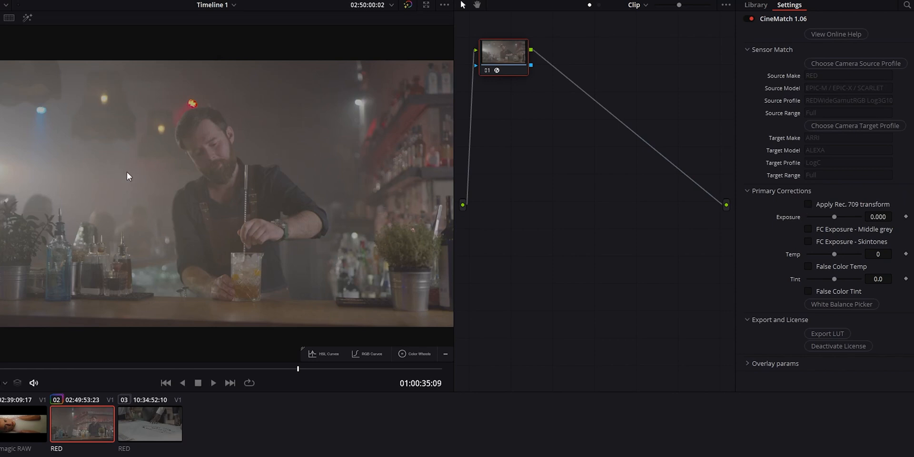
mouse_move(551, 224)
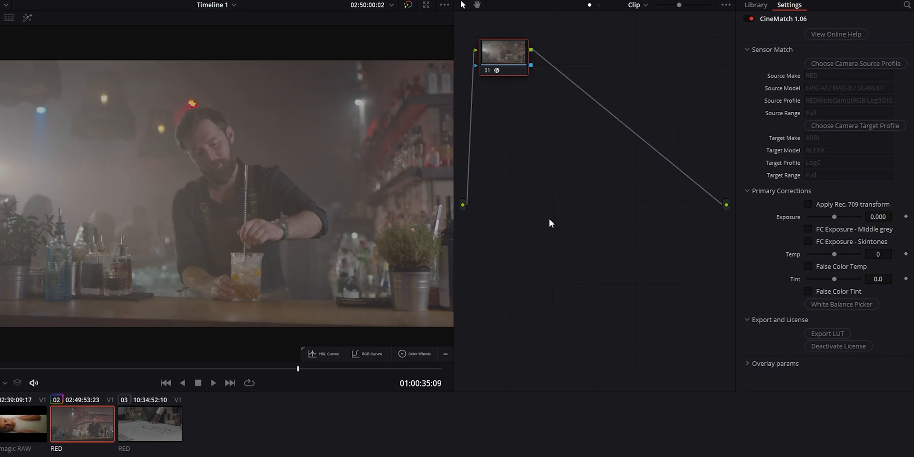
mouse_move(233, 169)
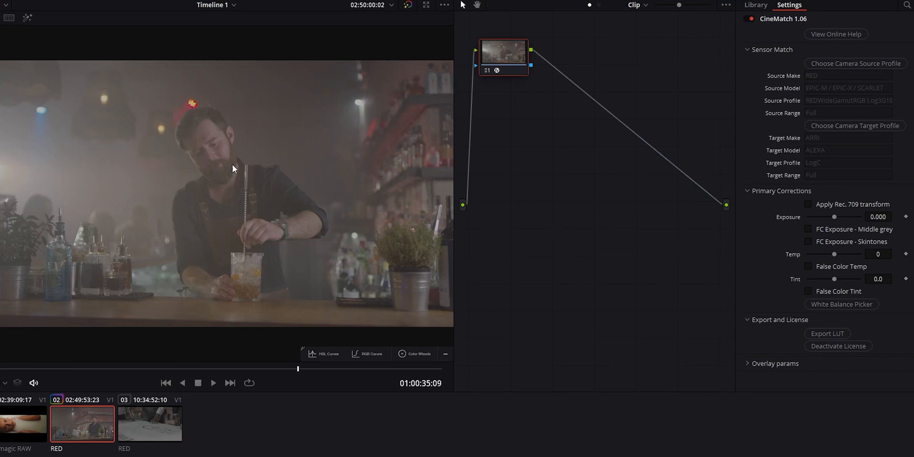
mouse_move(586, 225)
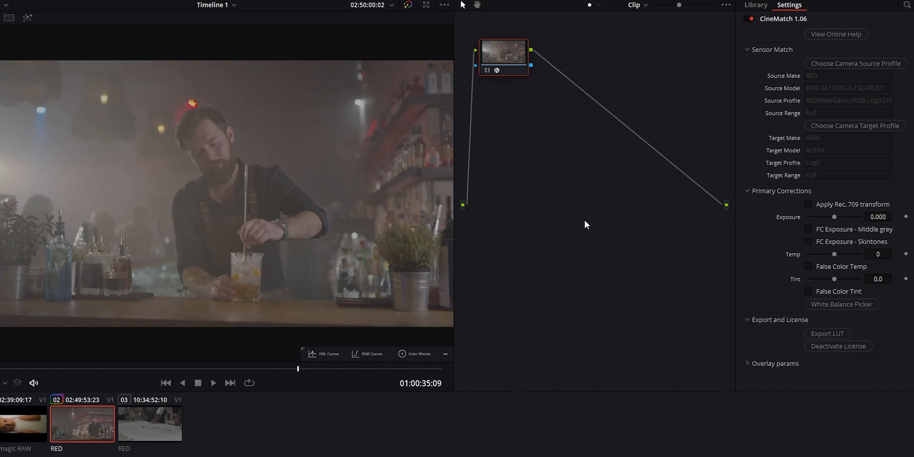
mouse_move(856, 173)
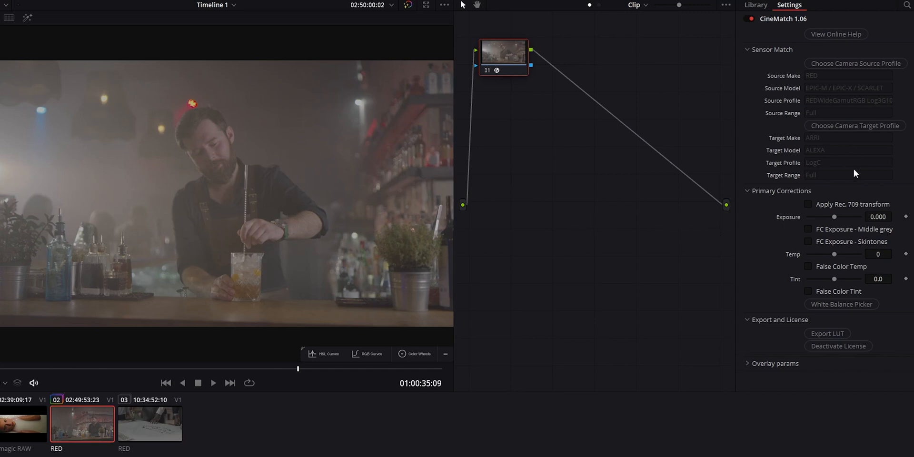
Enable Apply Rec. 709 transform in the bartender clip's CineMatch
click(809, 204)
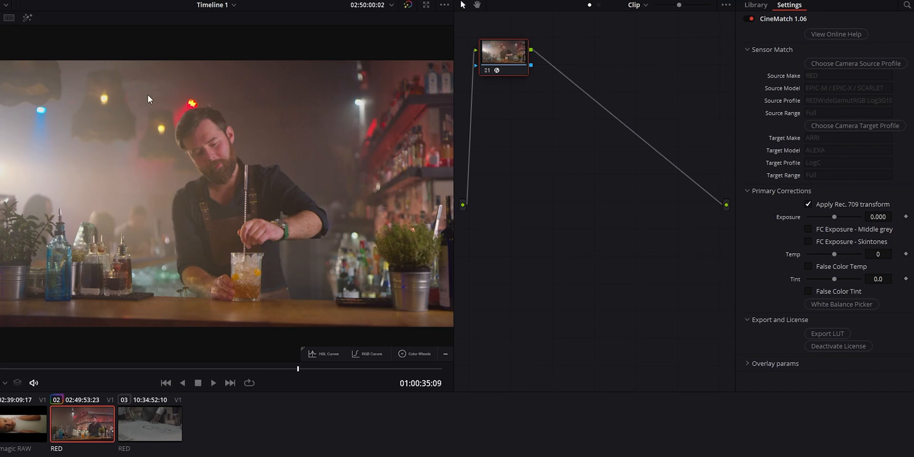
mouse_move(406, 241)
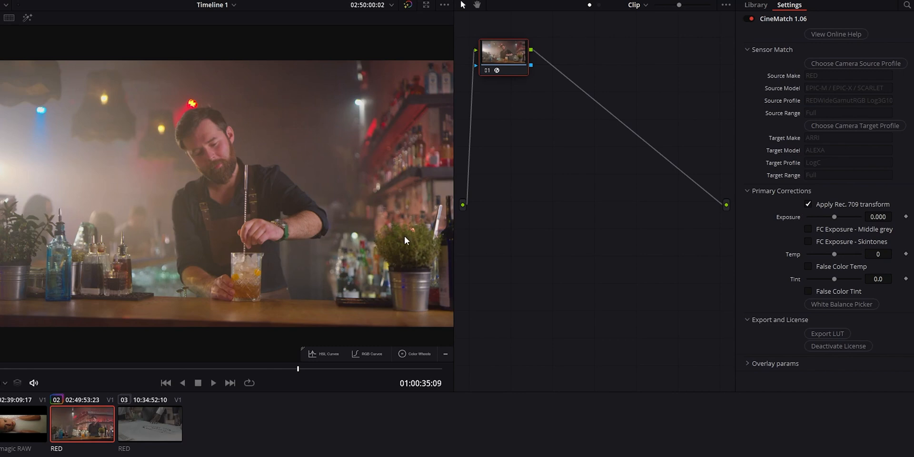
mouse_move(873, 275)
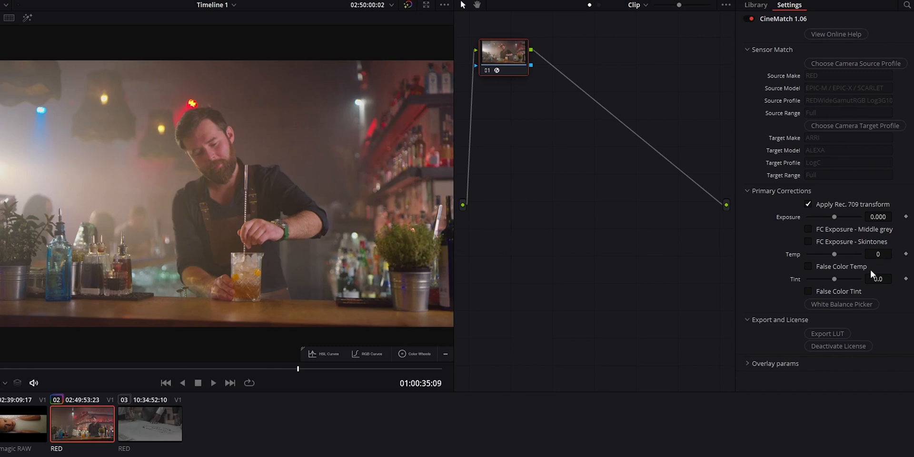
mouse_move(524, 190)
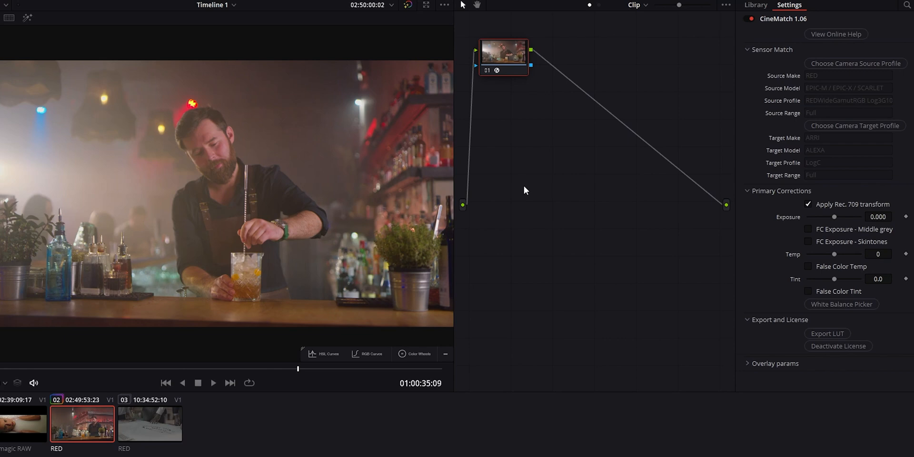
mouse_move(274, 262)
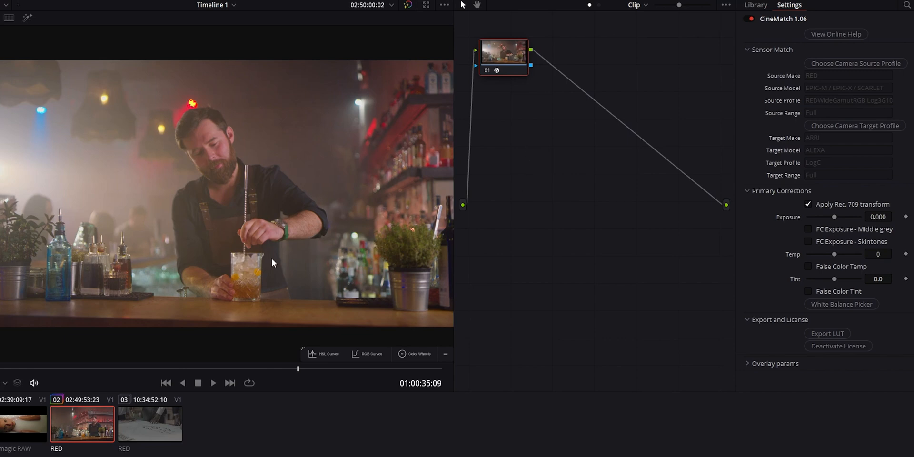
mouse_move(717, 221)
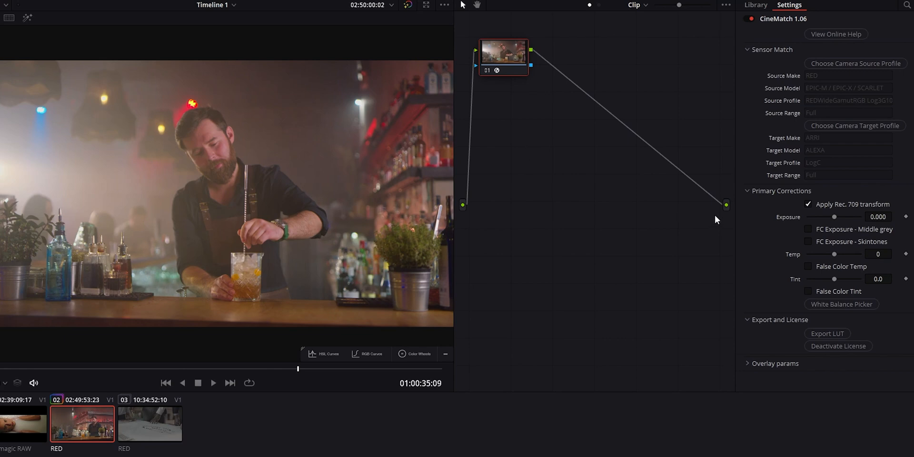
mouse_move(254, 310)
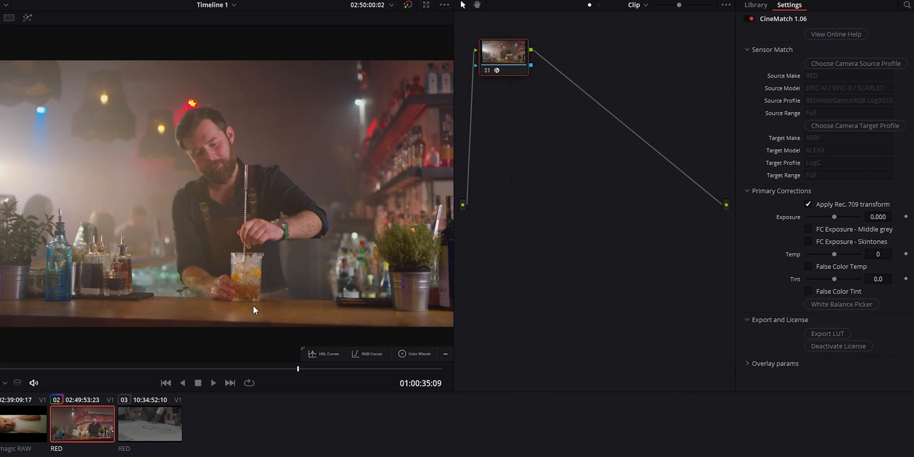
mouse_move(653, 263)
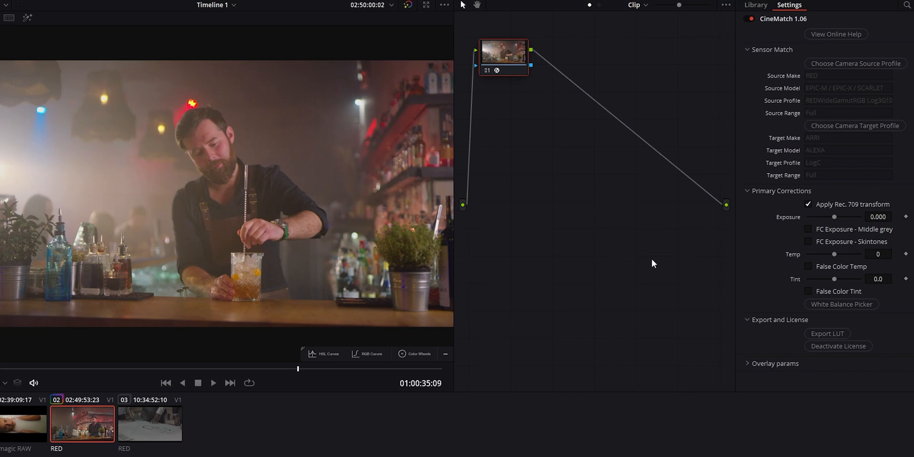
mouse_move(668, 279)
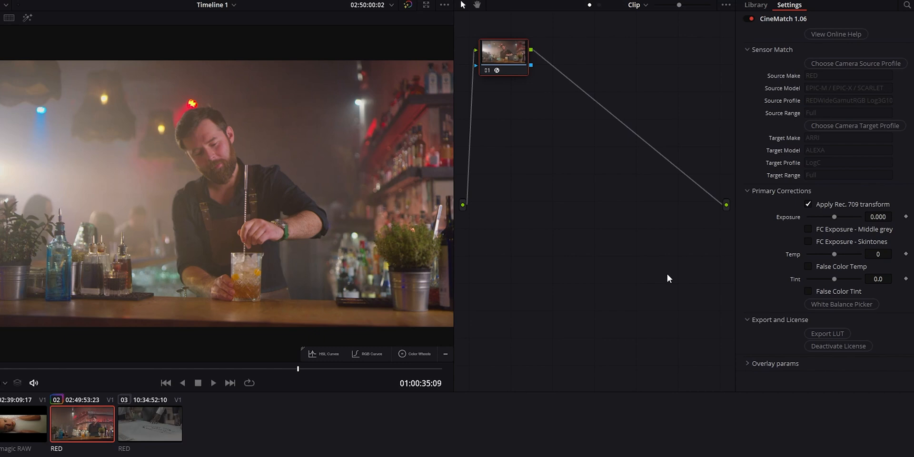
mouse_move(601, 279)
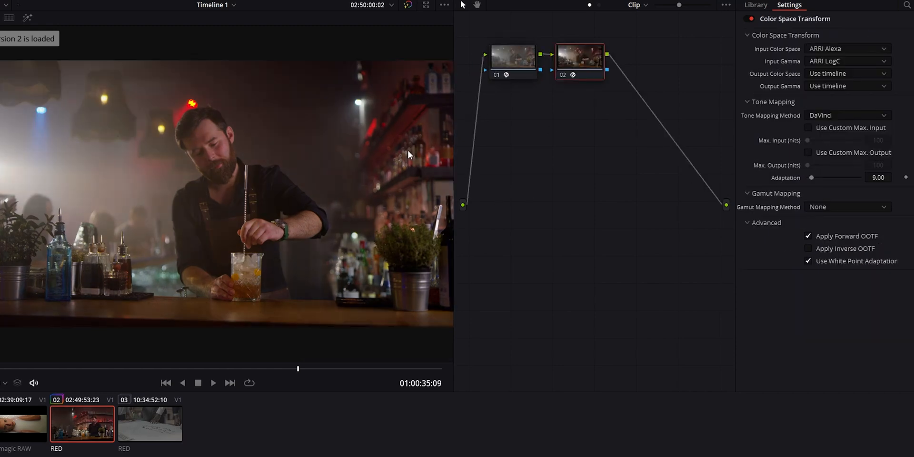
mouse_move(232, 185)
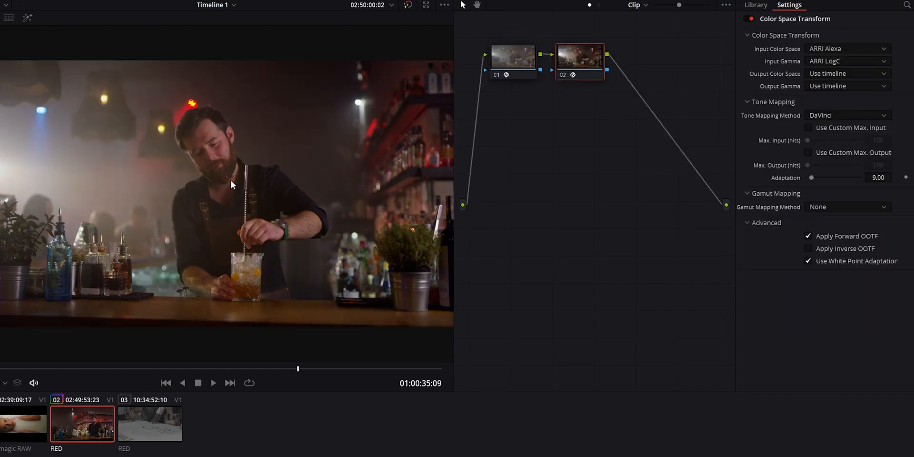
mouse_move(262, 221)
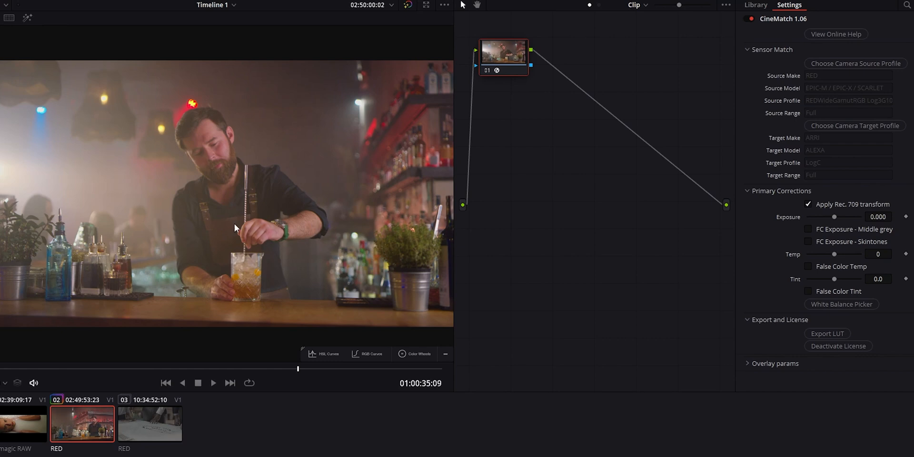
mouse_move(178, 154)
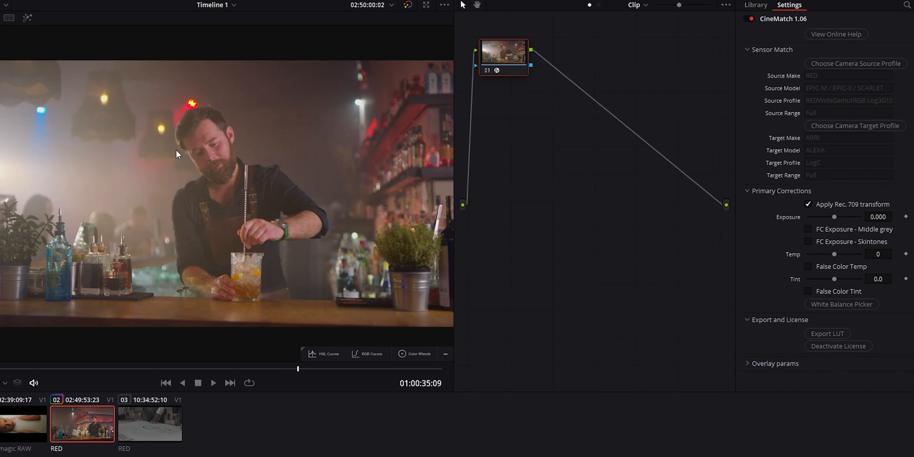
mouse_move(316, 296)
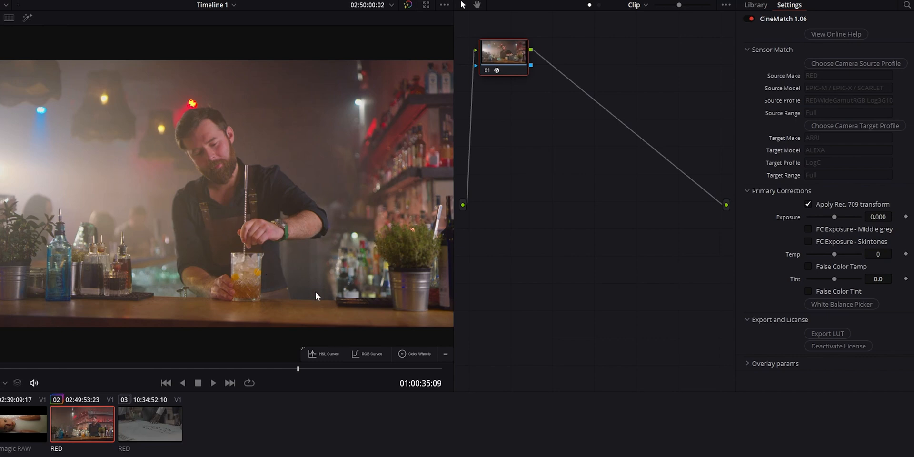
mouse_move(491, 305)
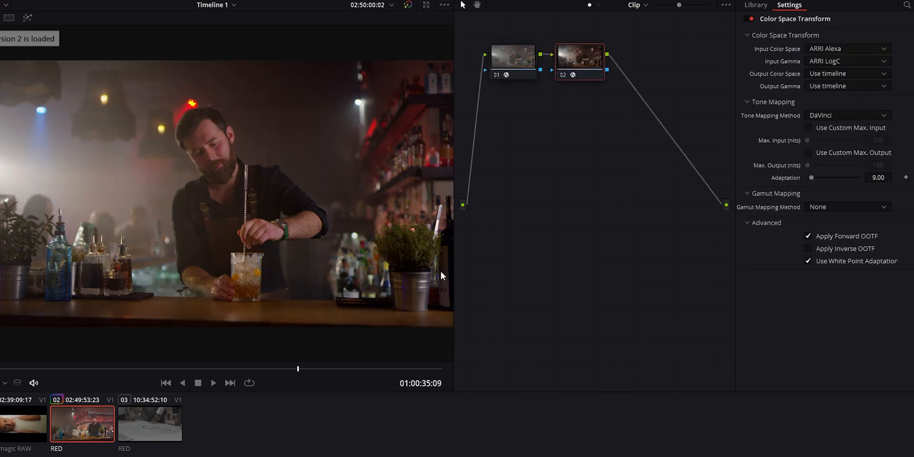
click(580, 58)
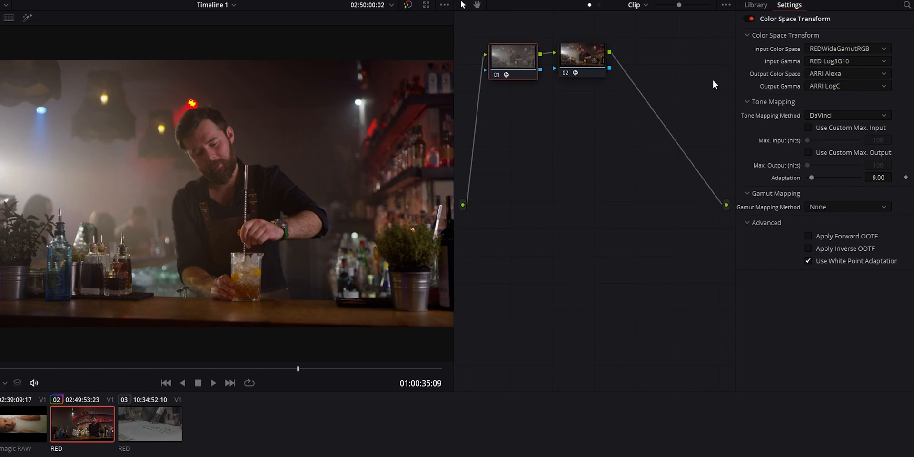
mouse_move(169, 128)
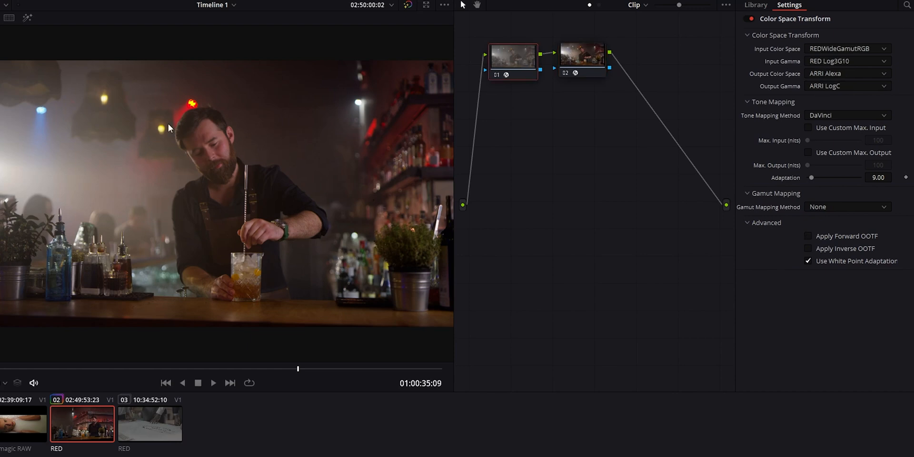
mouse_move(188, 142)
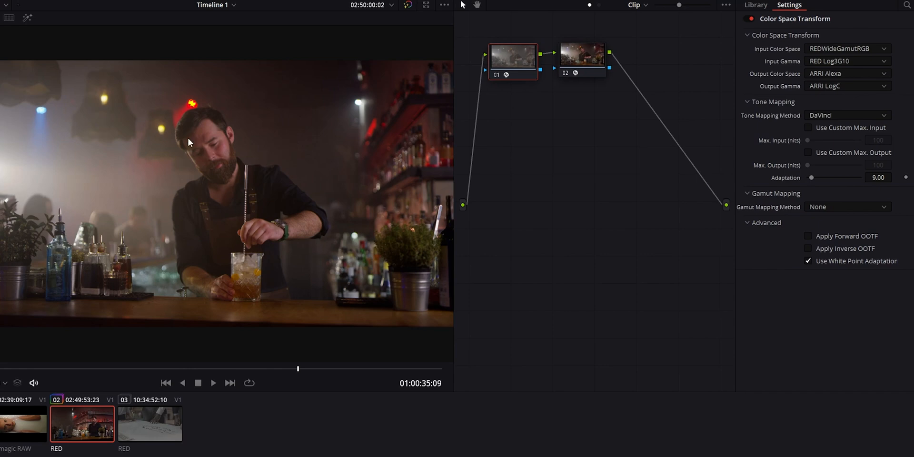
mouse_move(335, 125)
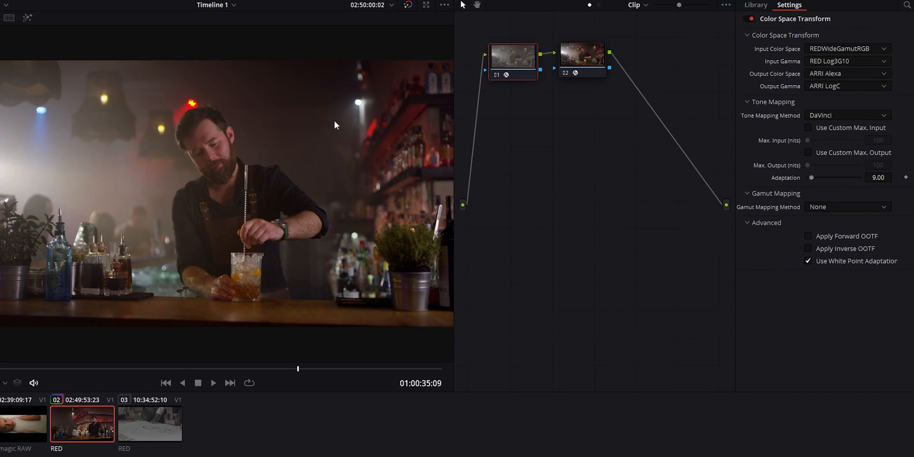
mouse_move(369, 185)
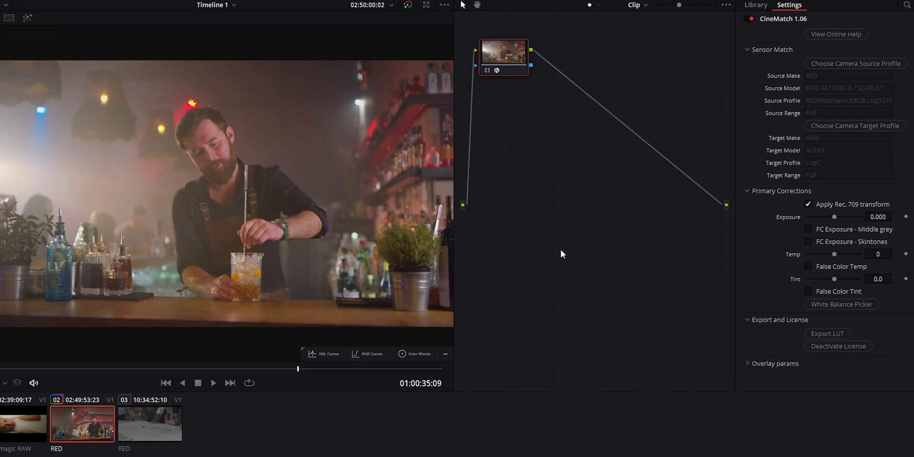
mouse_move(559, 275)
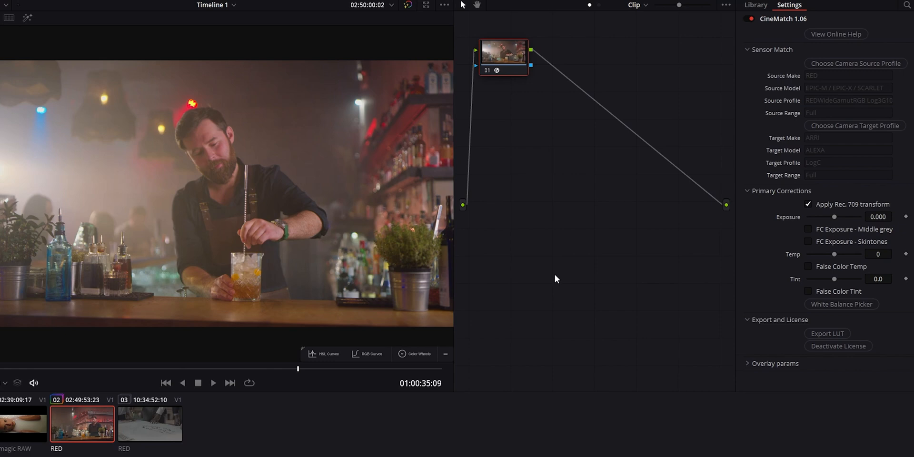
mouse_move(581, 304)
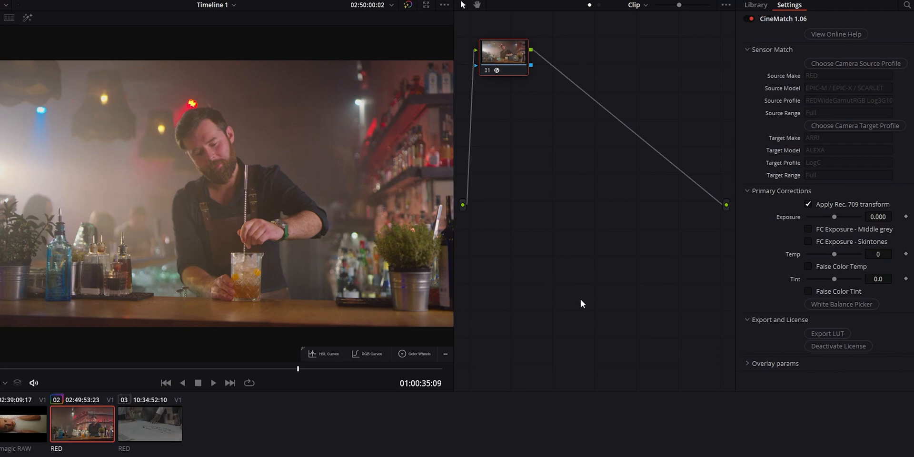
mouse_move(836, 261)
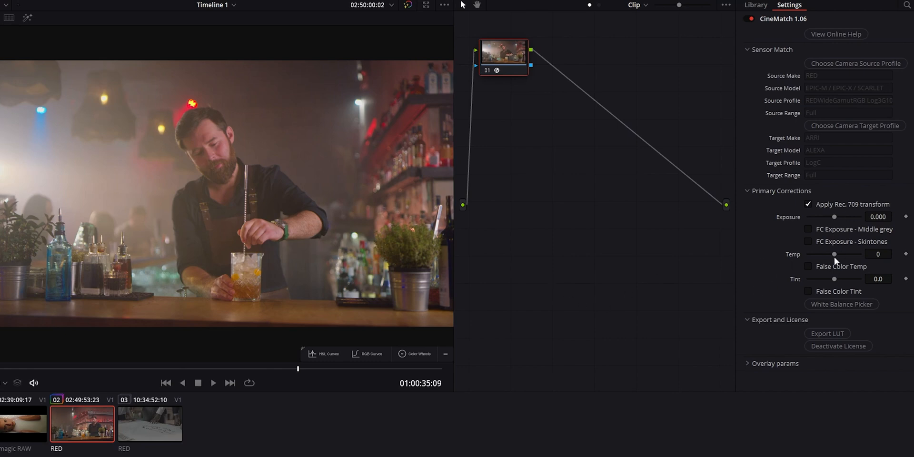
Set exposure to -0.112 using the middle-grey false colour overlay, toggling it off and on
click(809, 228)
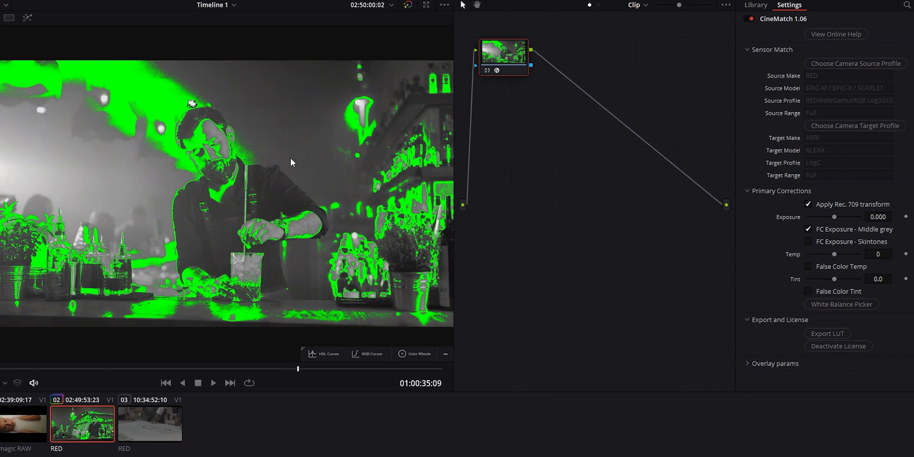
drag(835, 217, 826, 217)
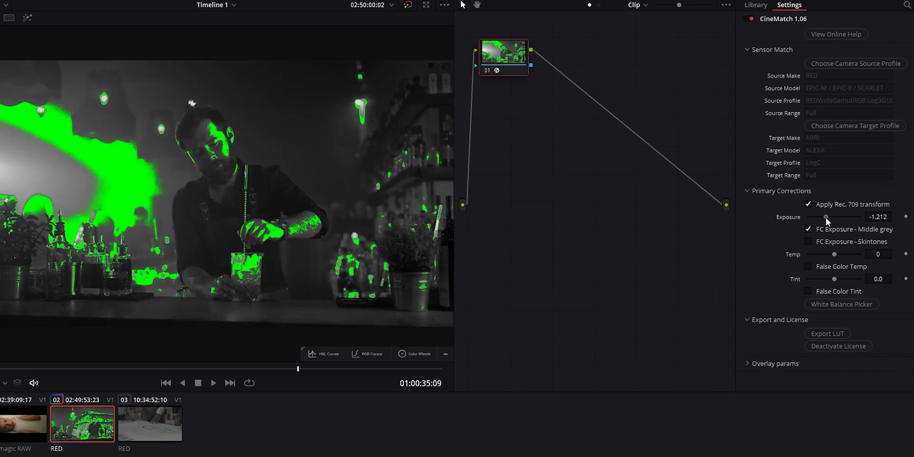
drag(811, 217, 834, 217)
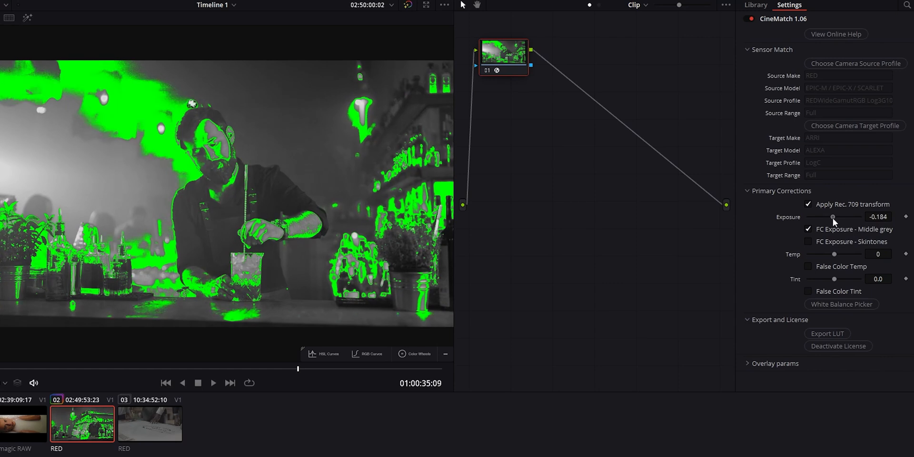
drag(833, 218, 839, 218)
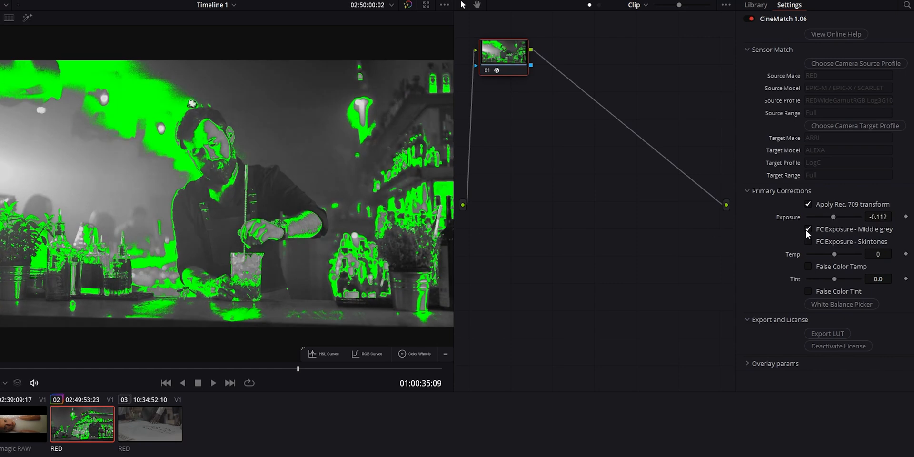
click(809, 229)
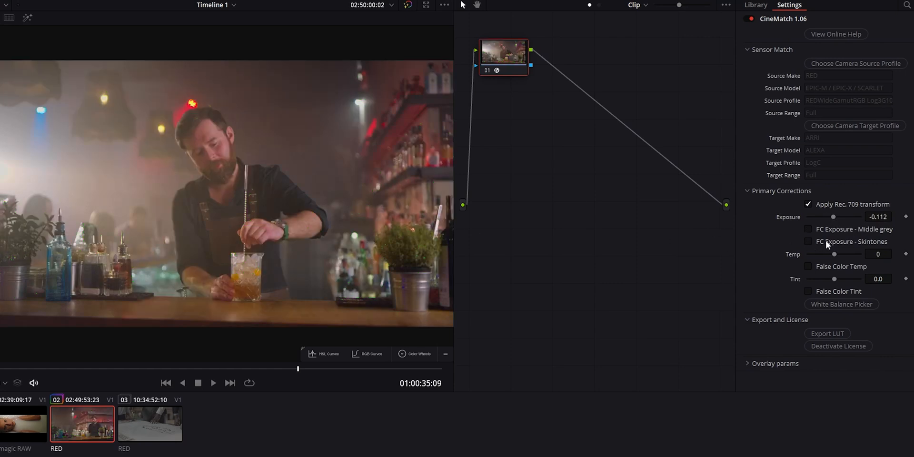
click(808, 229)
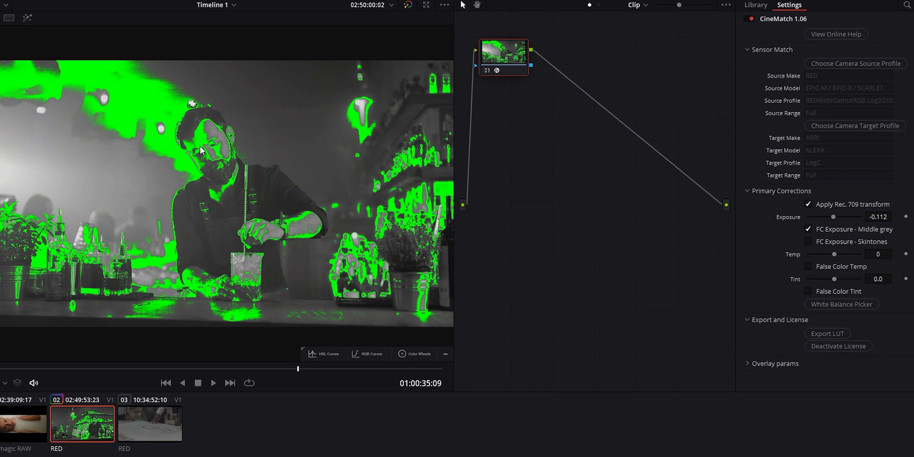
mouse_move(786, 262)
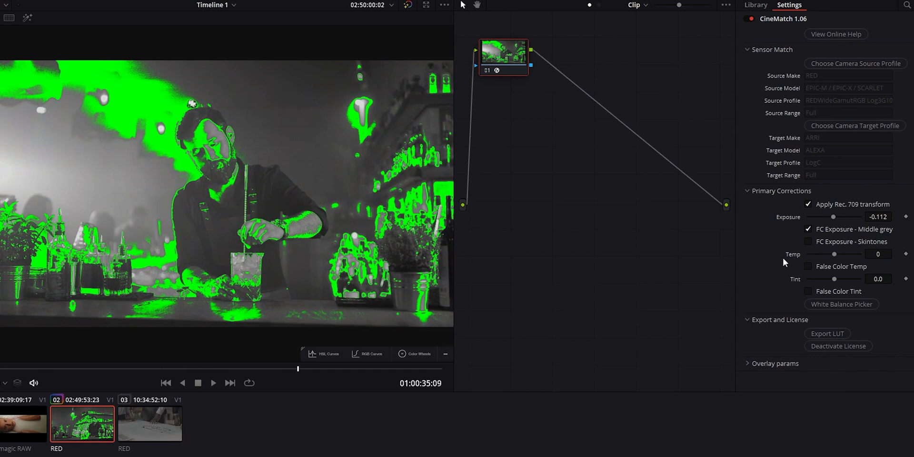
Preview the skin-tone exposure false colour overlay, then switch it off
click(809, 242)
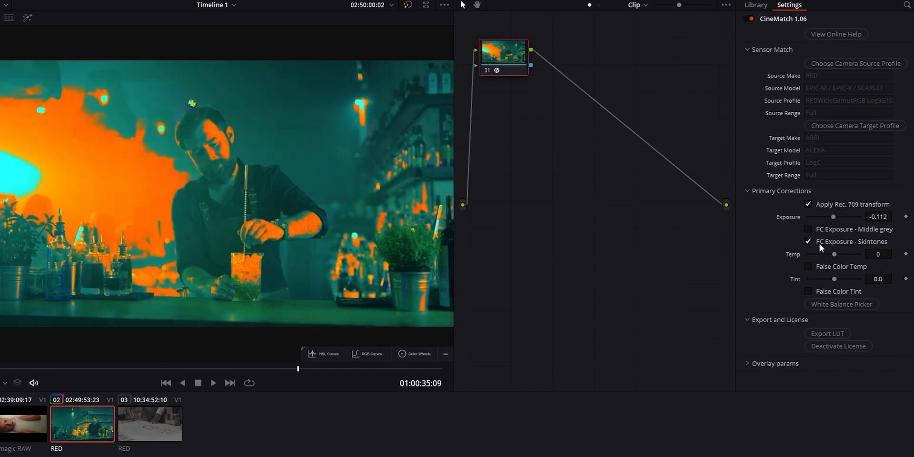
mouse_move(834, 248)
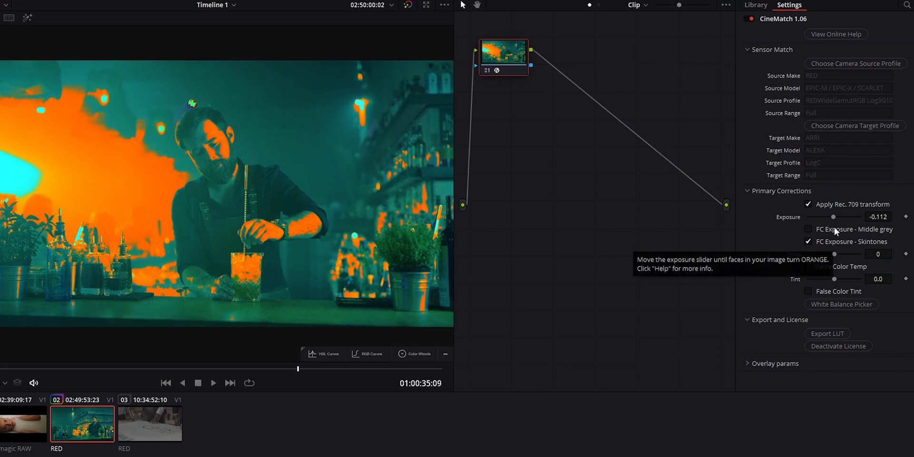
mouse_move(839, 249)
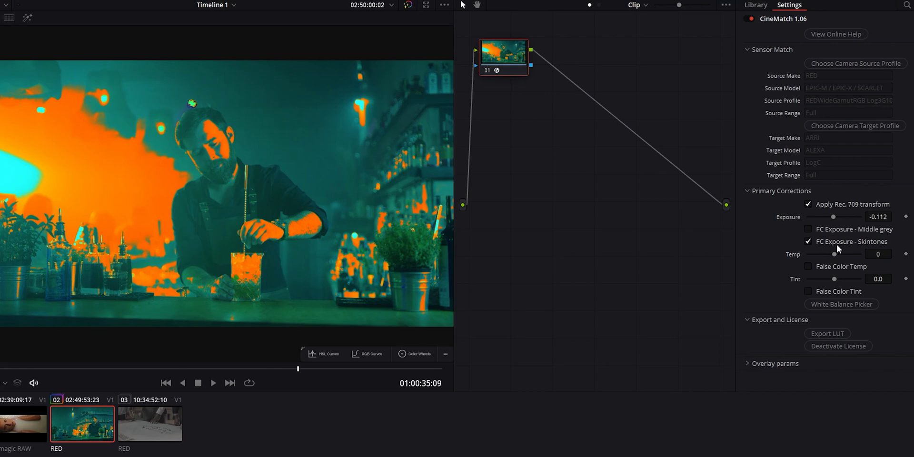
click(809, 242)
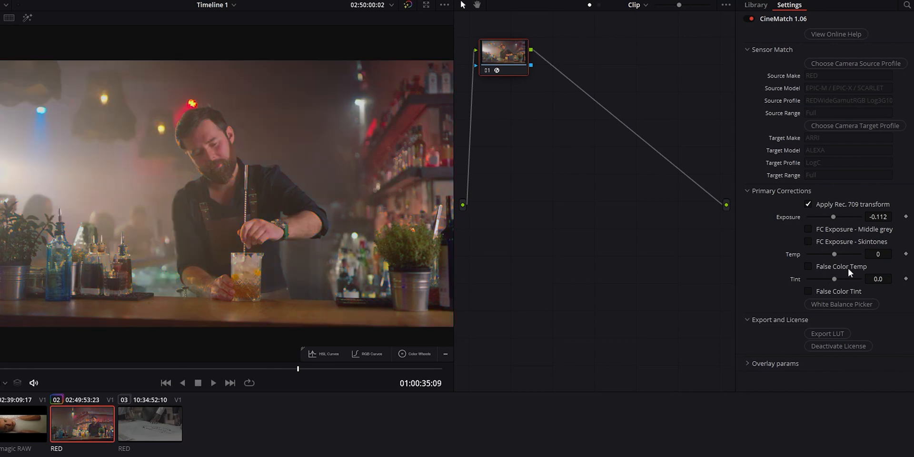
Drag colour temperature to -1212 with the temperature false colour overlay shown, then hide it
click(810, 267)
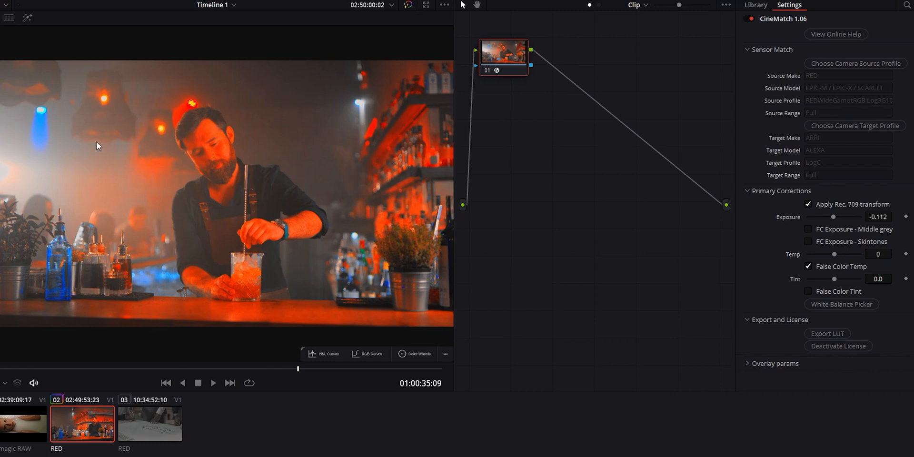
drag(834, 254, 835, 255)
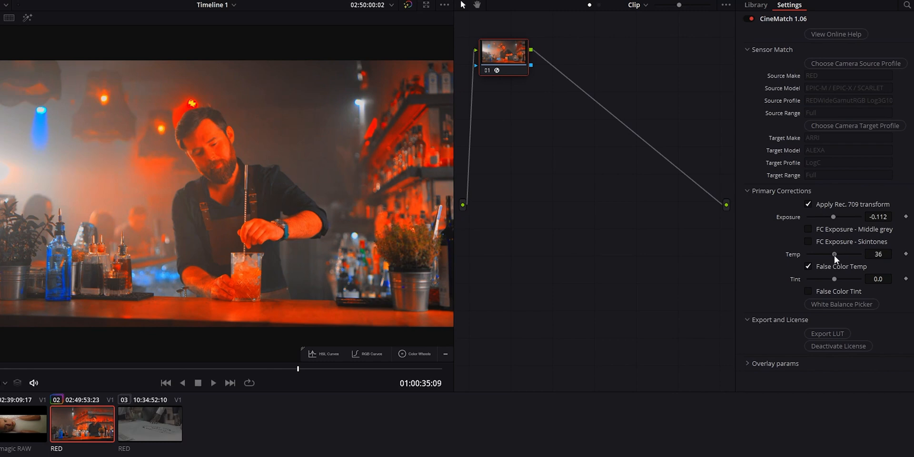
drag(833, 254, 826, 255)
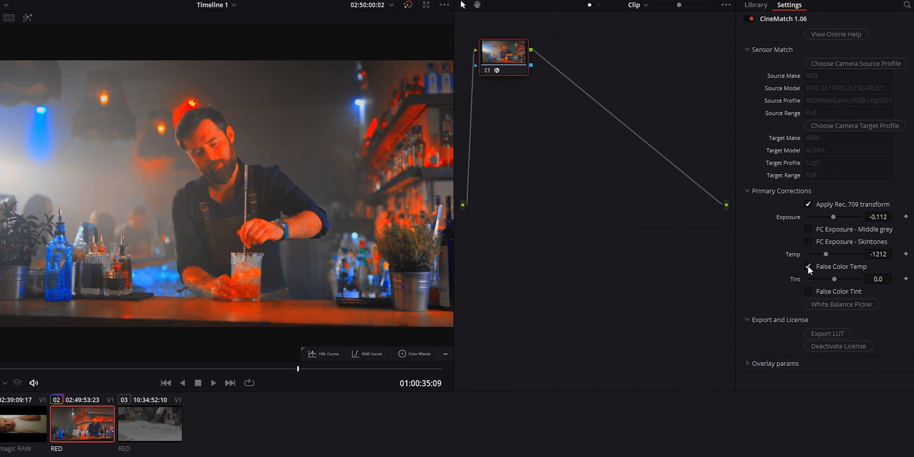
click(808, 267)
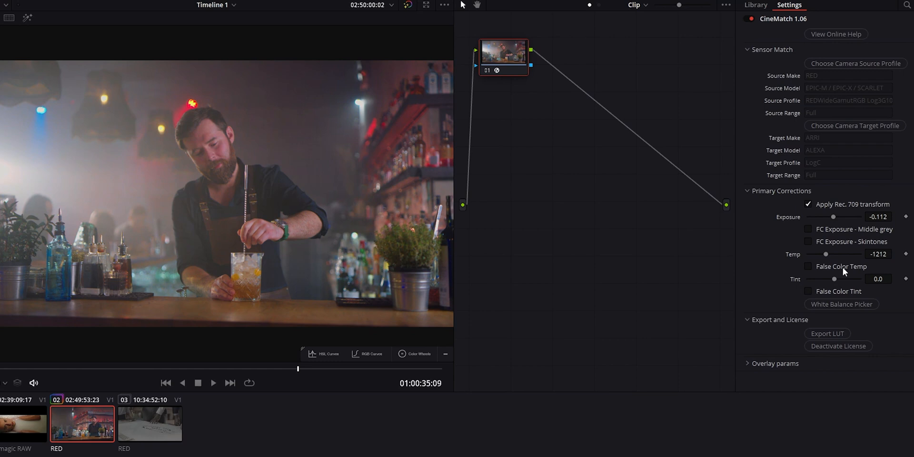
mouse_move(817, 286)
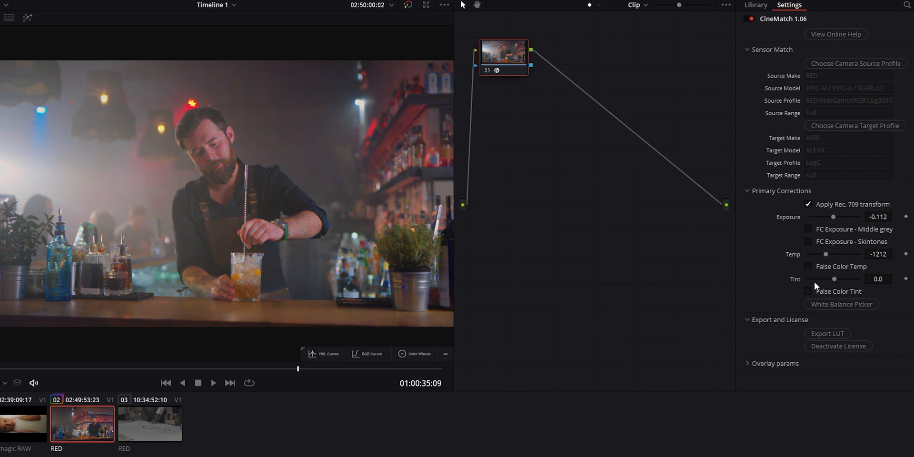
Turn on the tint false colour overlay and pull tint toward green to -17.4
click(809, 292)
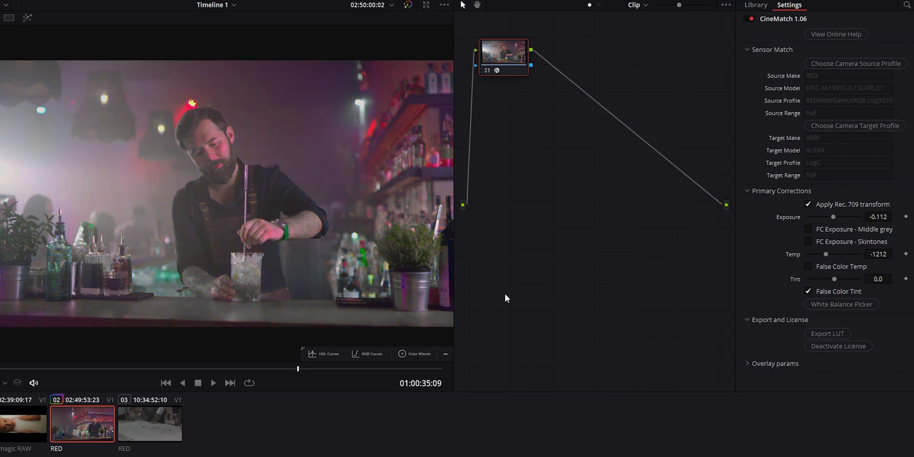
mouse_move(114, 260)
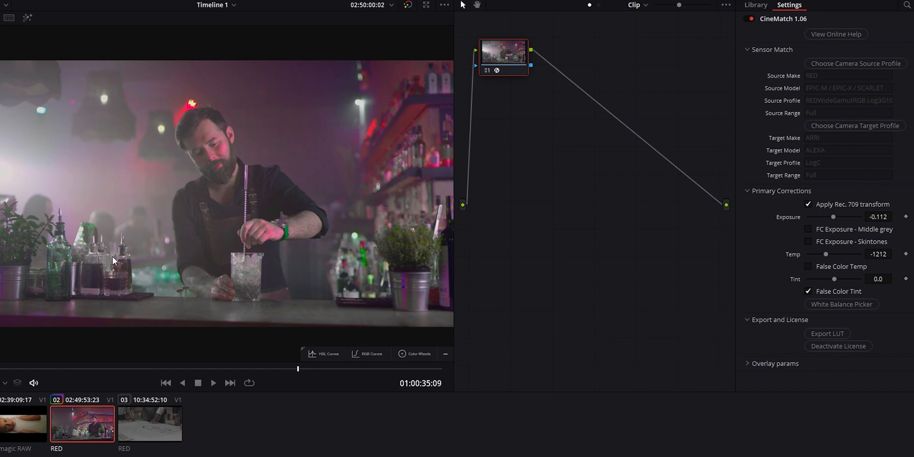
mouse_move(242, 164)
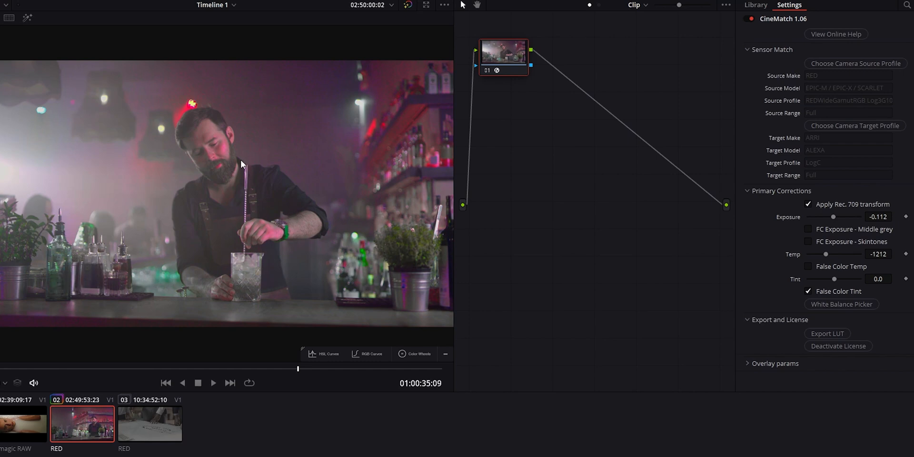
mouse_move(168, 174)
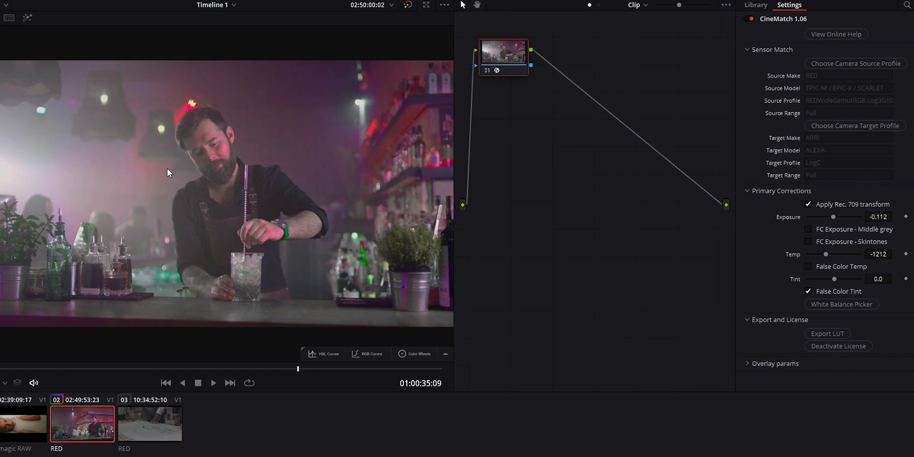
mouse_move(226, 152)
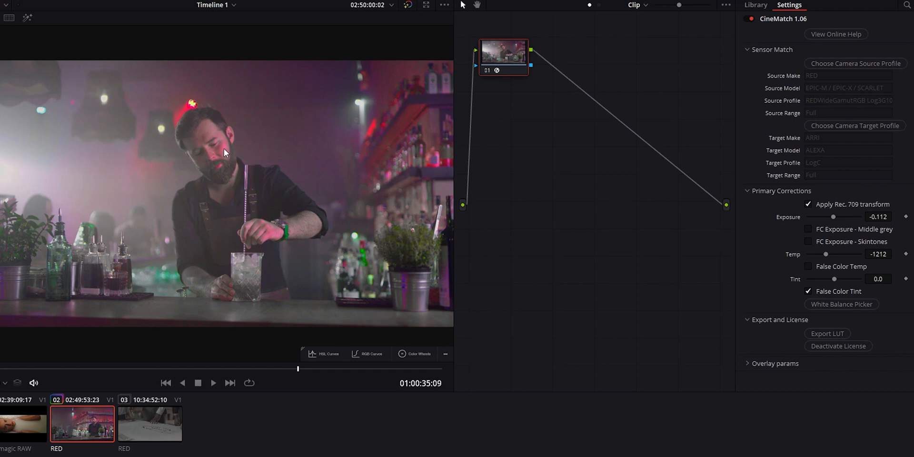
drag(835, 279, 832, 278)
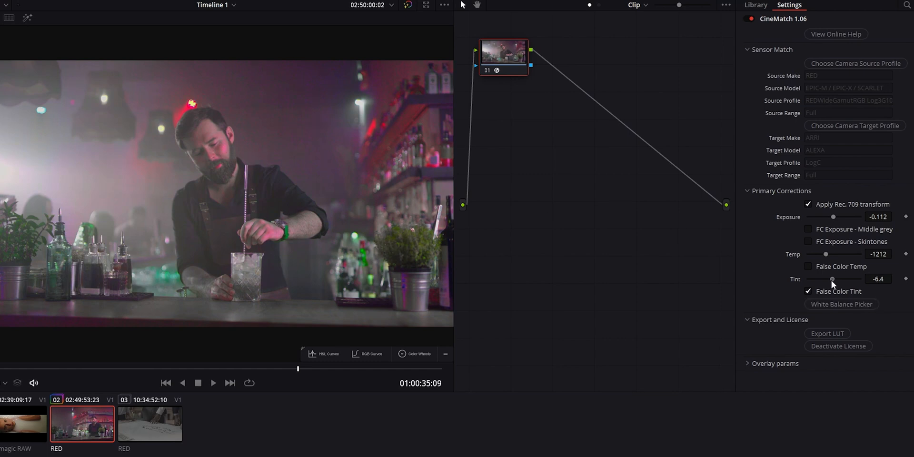
drag(834, 279, 830, 279)
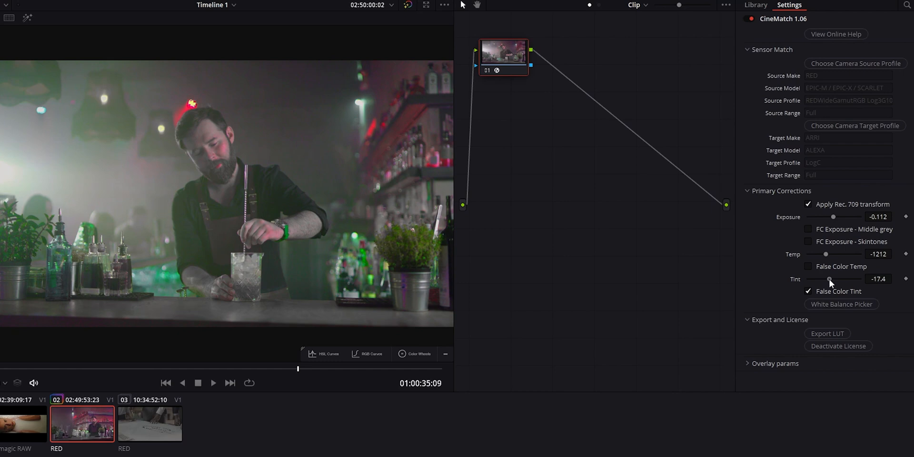
mouse_move(255, 111)
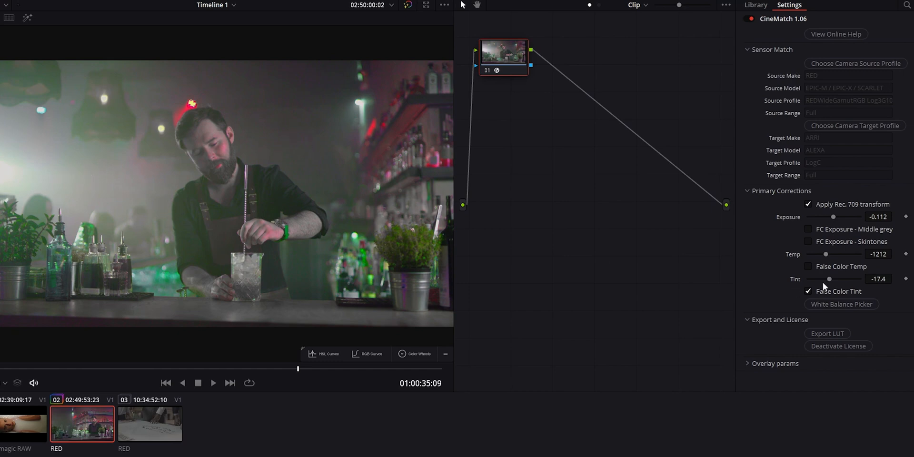
Uncheck False Color Tint, keeping tint at -17.4
click(809, 291)
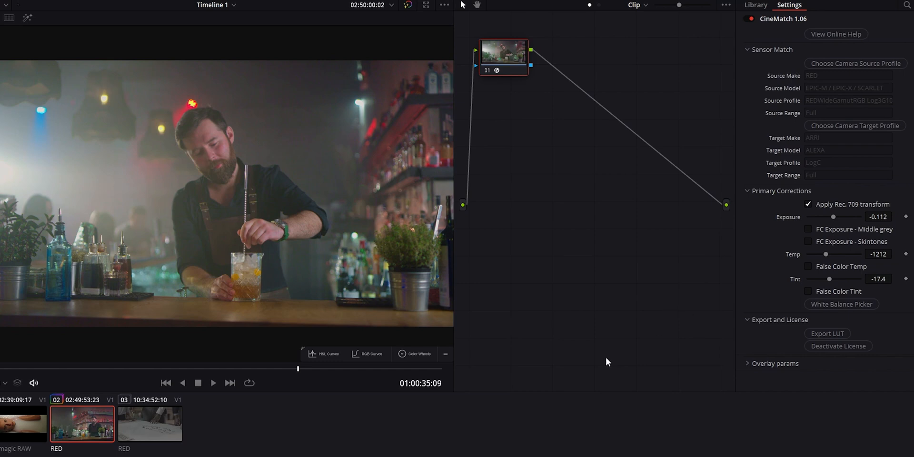
mouse_move(842, 304)
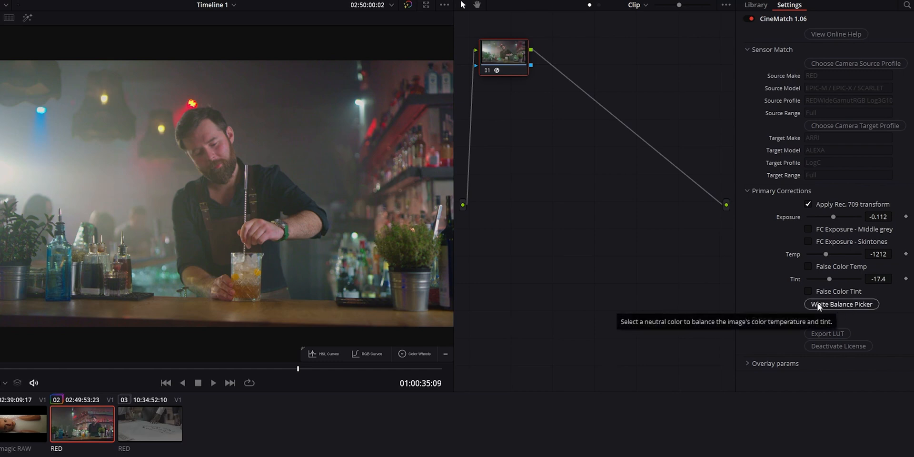
mouse_move(147, 291)
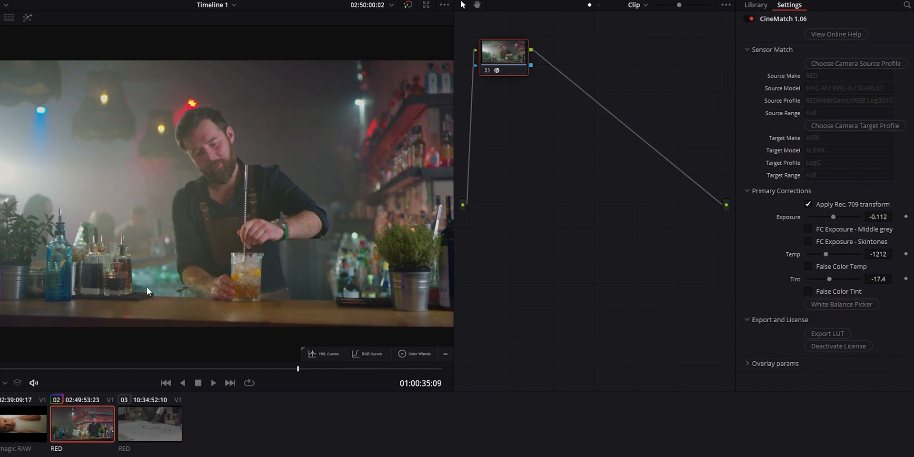
mouse_move(686, 324)
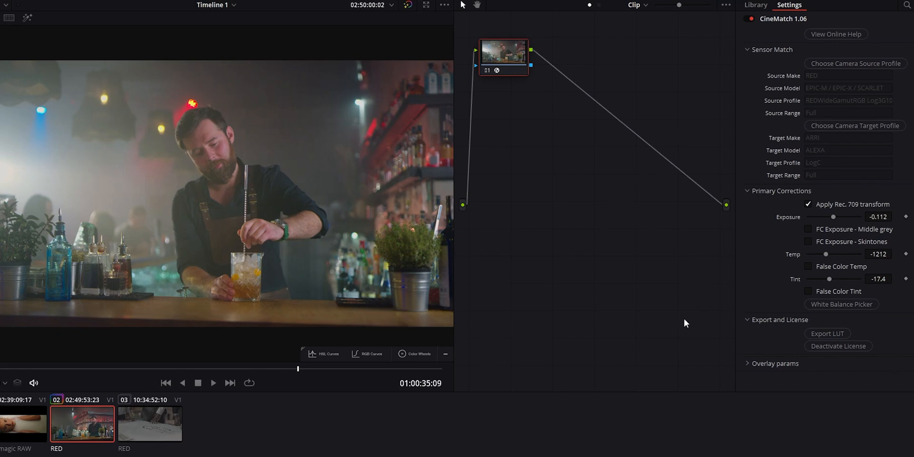
mouse_move(225, 209)
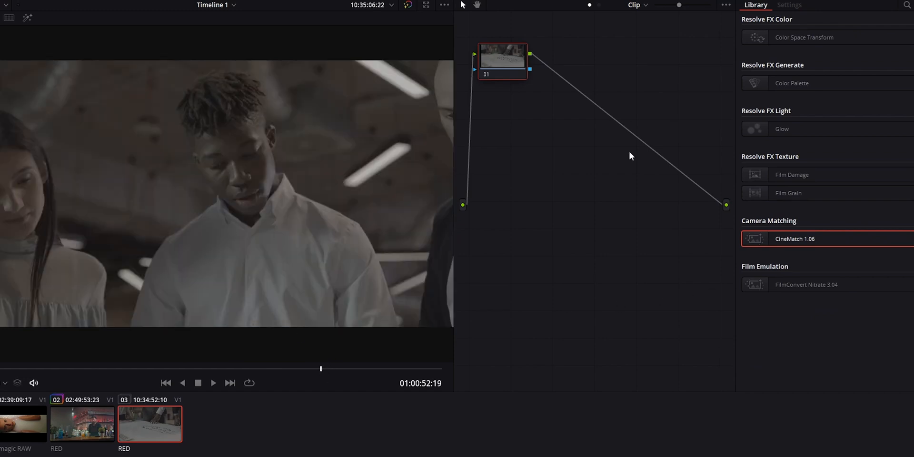
mouse_move(775, 253)
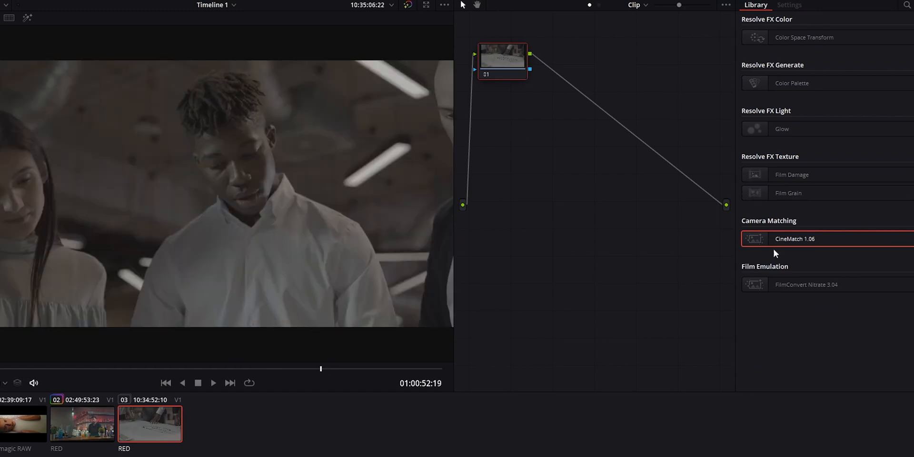
Drop CineMatch onto clip 03's node, mapping the RED source to ARRI ALEXA LogC target
drag(794, 239, 644, 169)
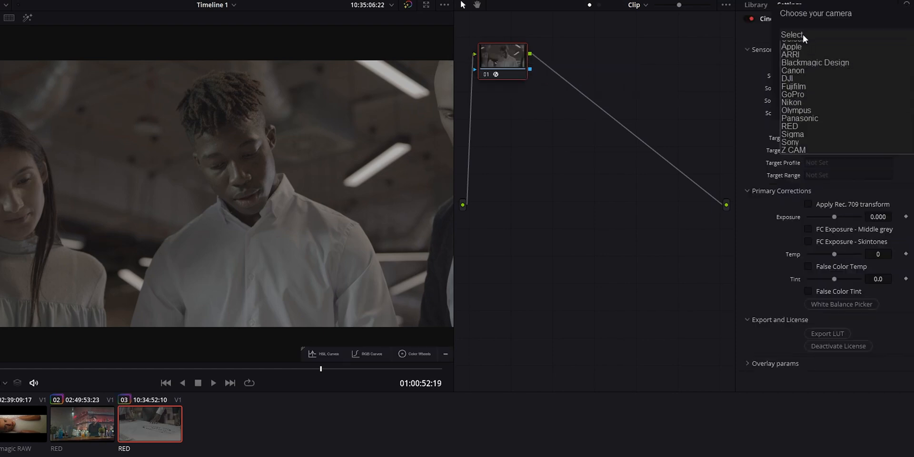
click(789, 126)
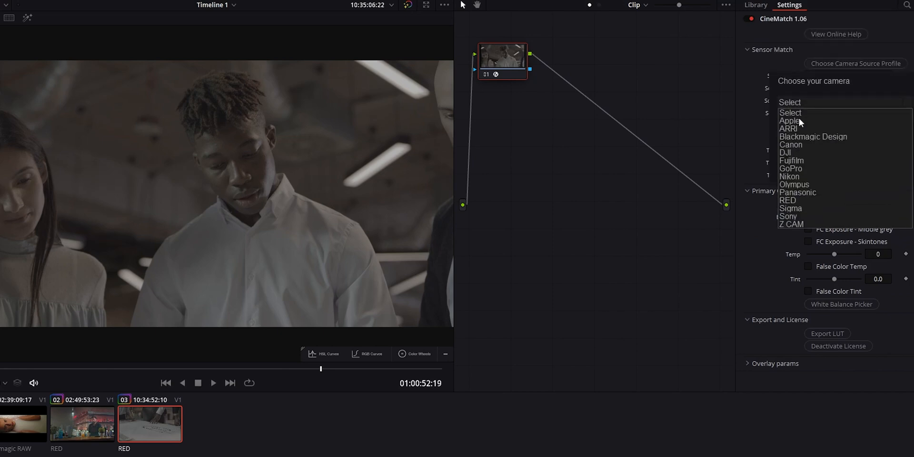
click(789, 129)
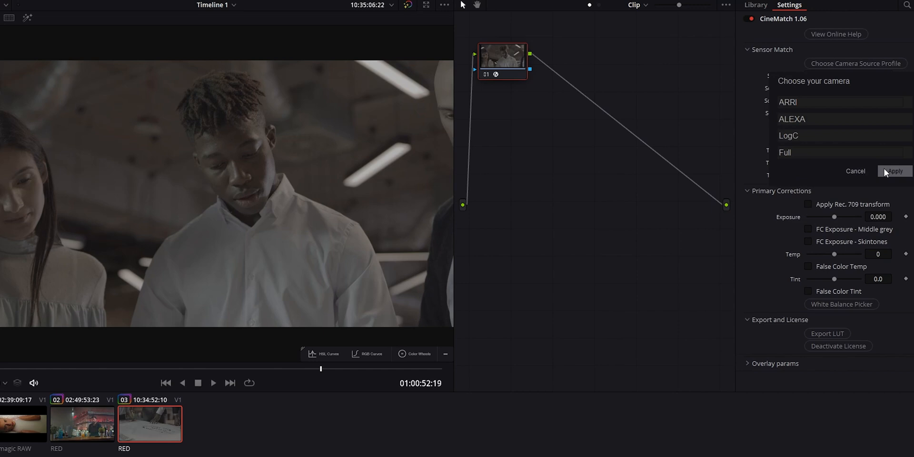
click(895, 171)
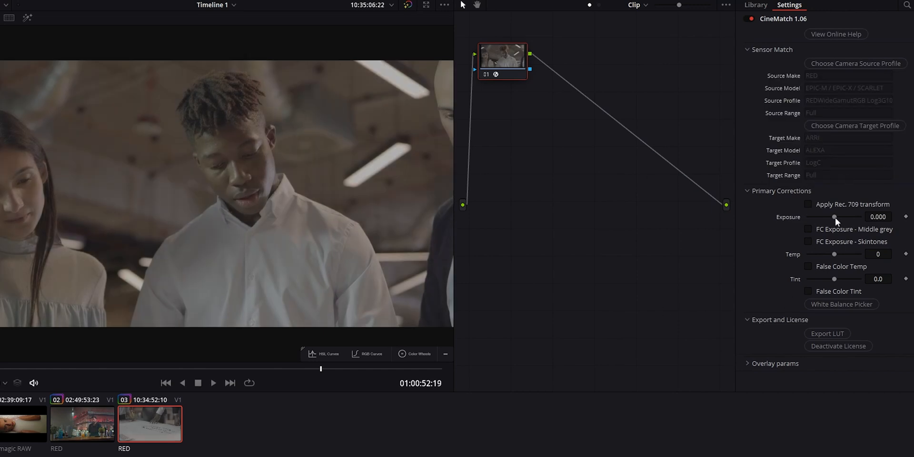
Enable the Rec. 709 transform and briefly preview the middle-grey false colour overlay
click(808, 204)
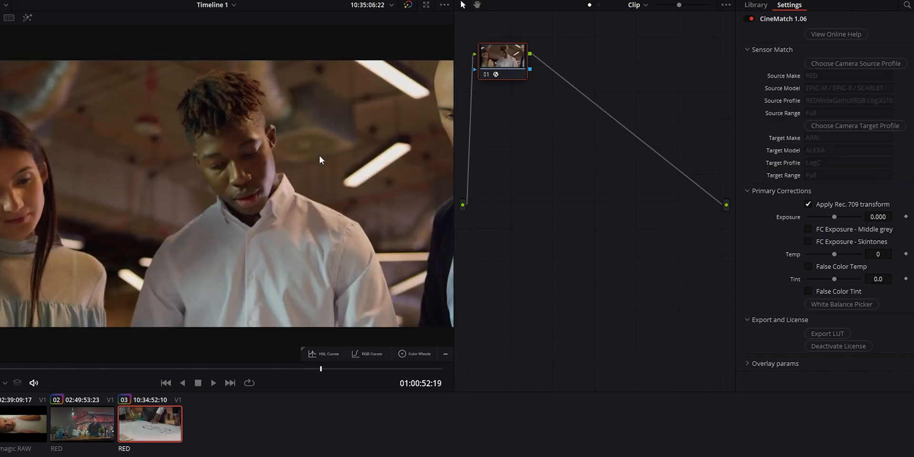
mouse_move(851, 247)
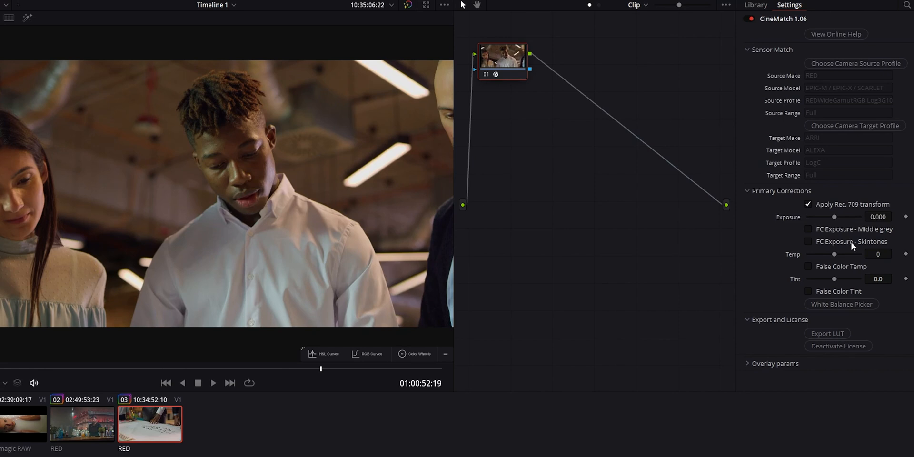
click(808, 230)
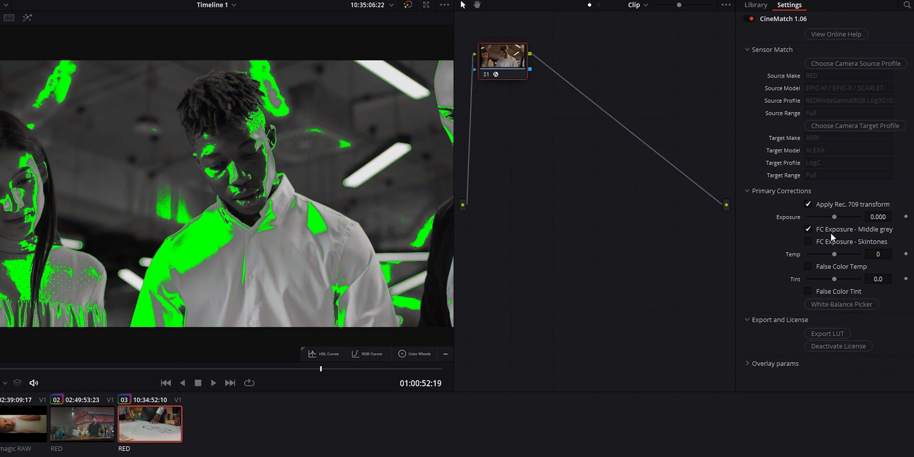
click(809, 229)
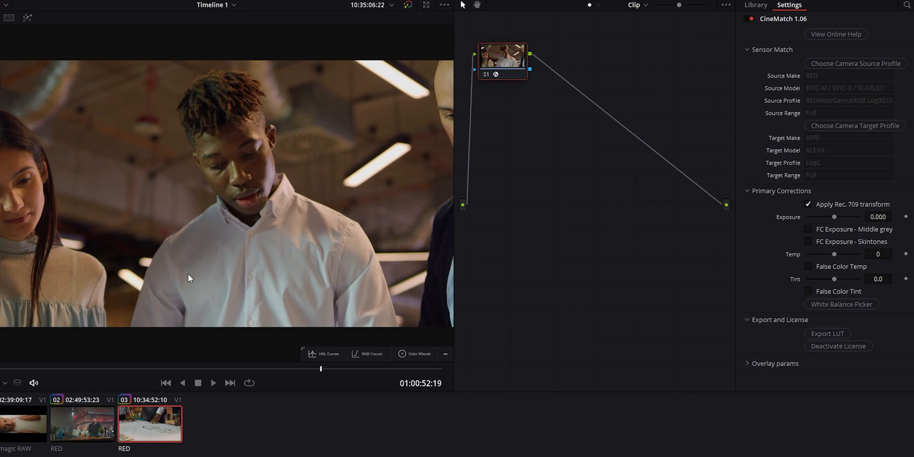
Open HSL Curves on the bar clip and switch which property the curve adjusts
click(325, 354)
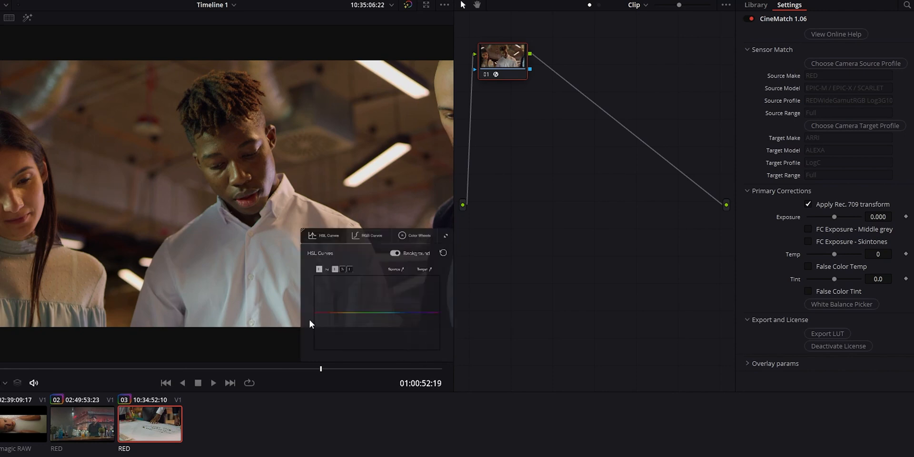
click(82, 424)
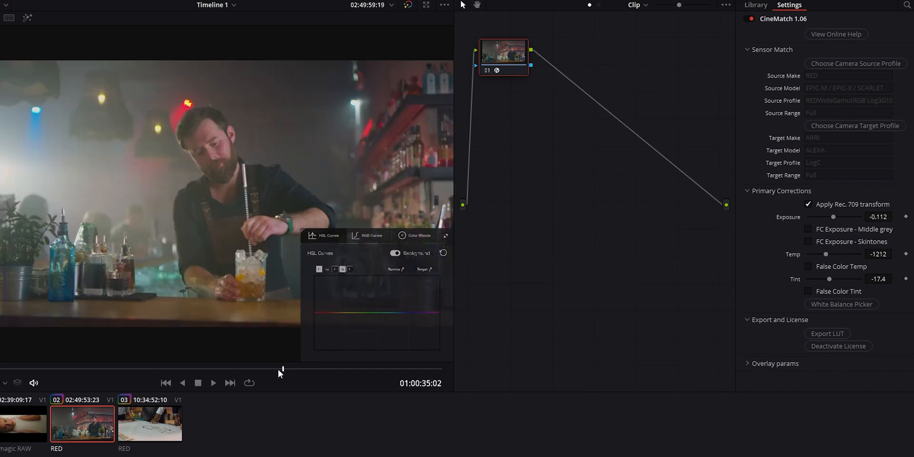
mouse_move(435, 275)
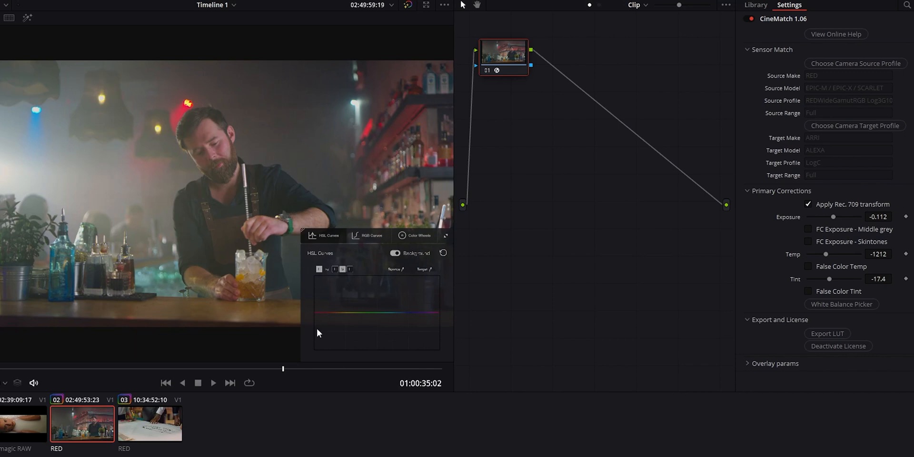
mouse_move(402, 267)
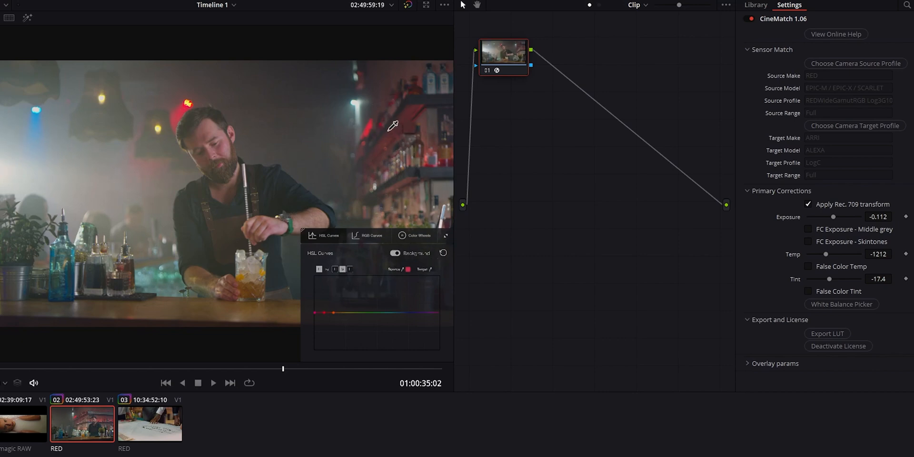
mouse_move(398, 95)
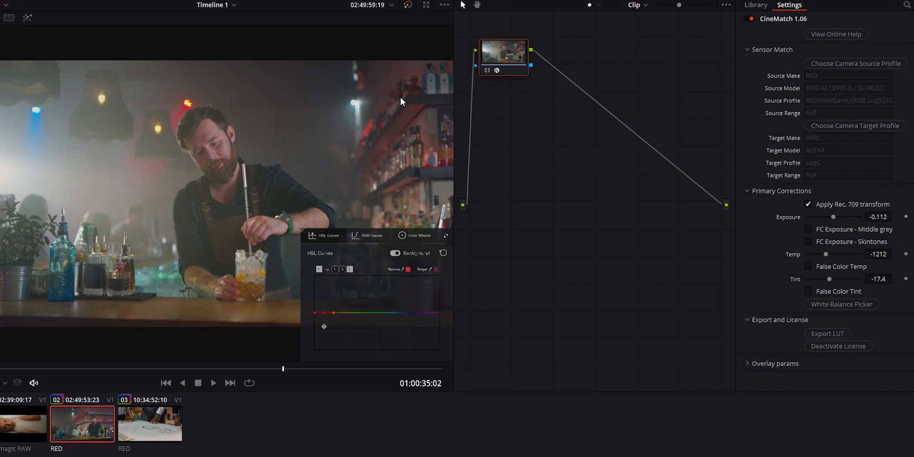
mouse_move(325, 333)
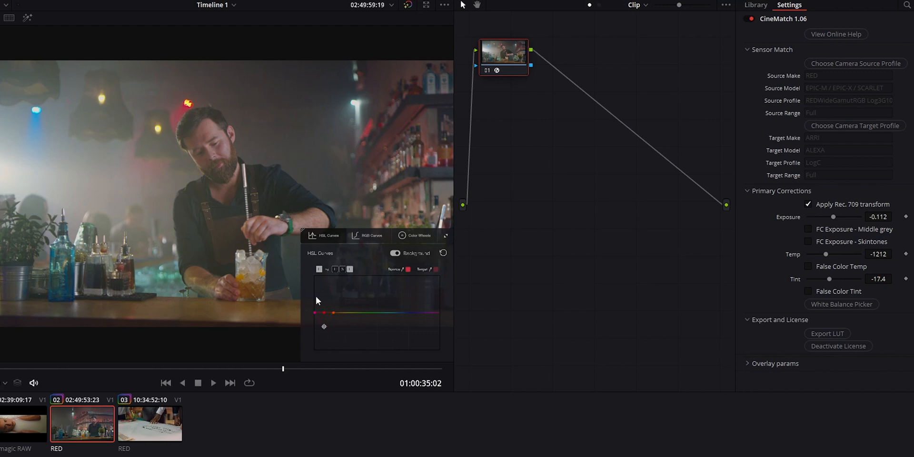
mouse_move(358, 292)
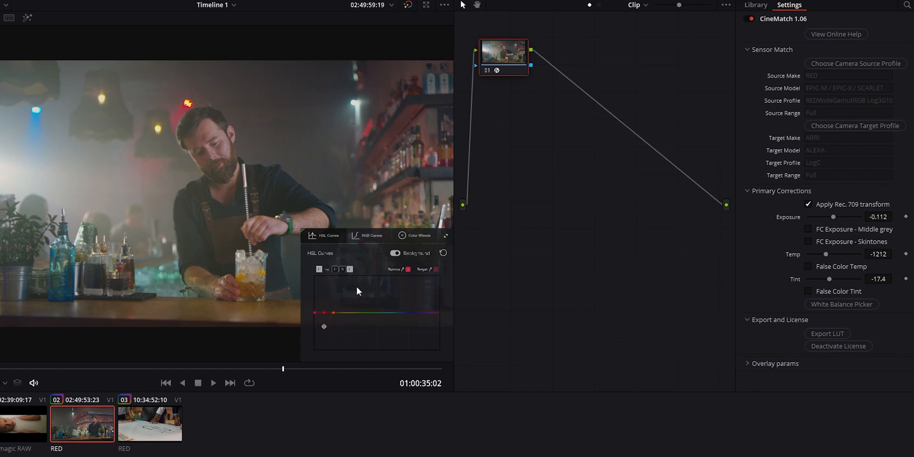
mouse_move(431, 288)
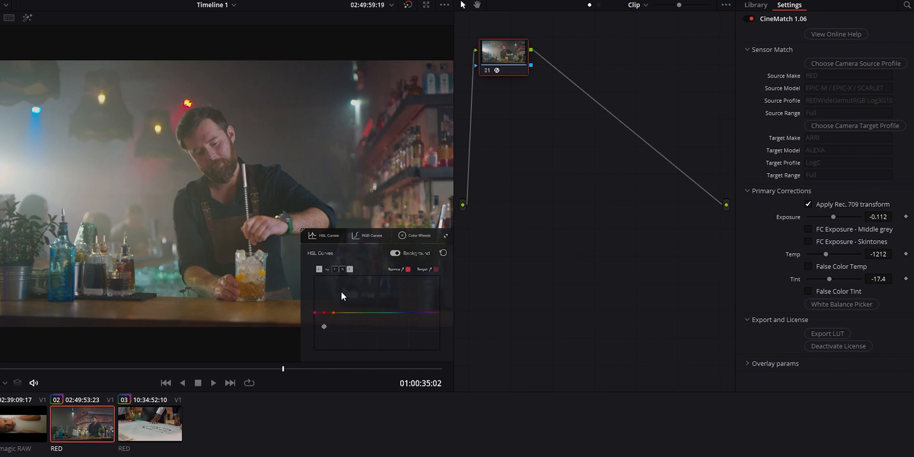
click(343, 268)
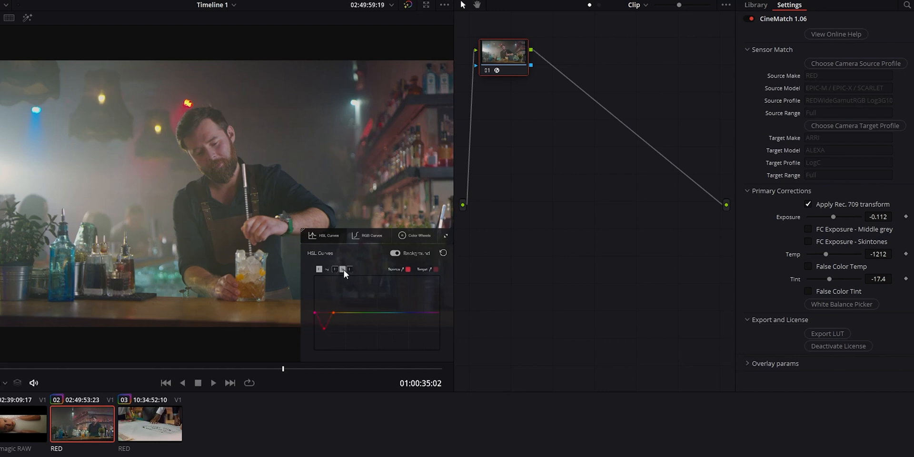